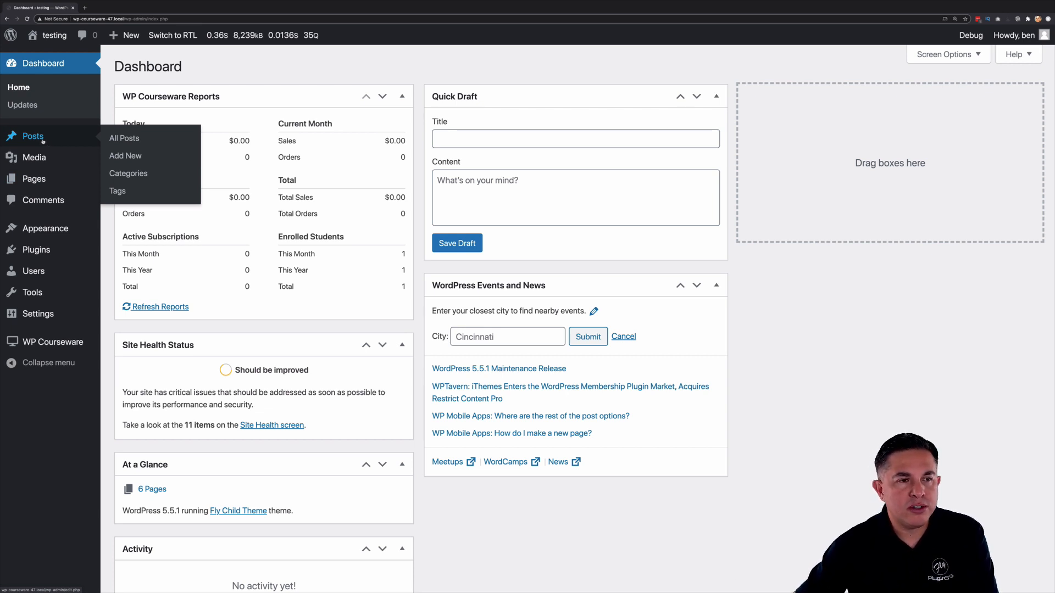
Start a new blank post from the All Posts list.
click(124, 138)
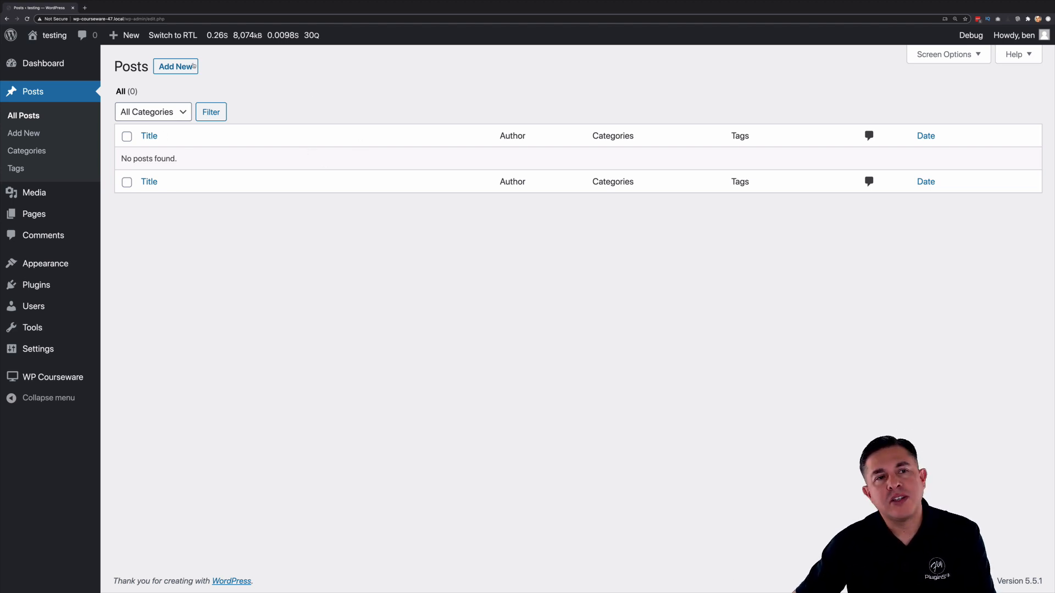
click(175, 67)
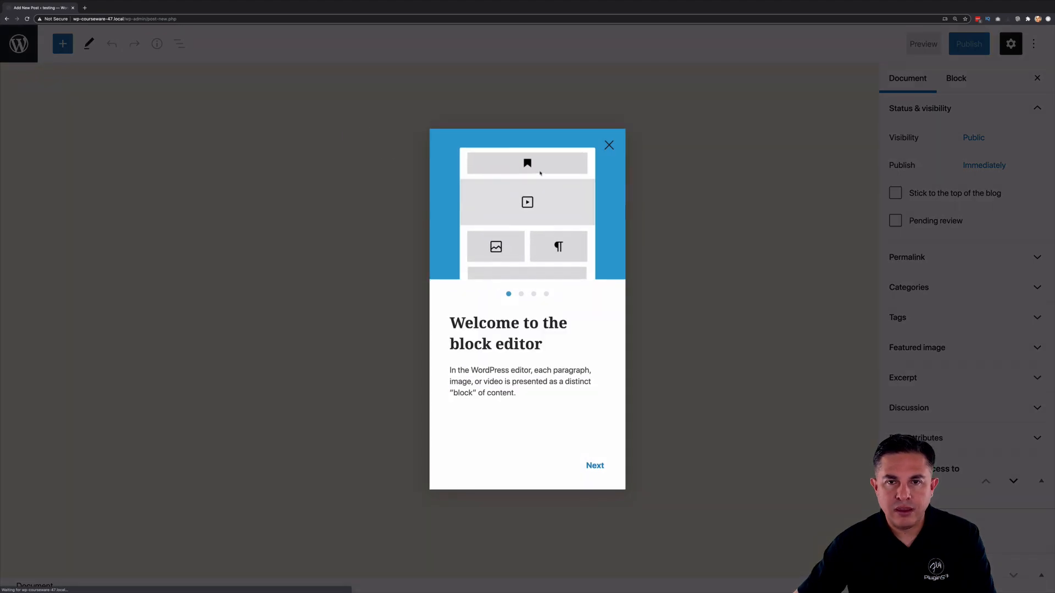
Title the post 'Post Premium Content' and write 'Private content' in the first paragraph.
click(608, 145)
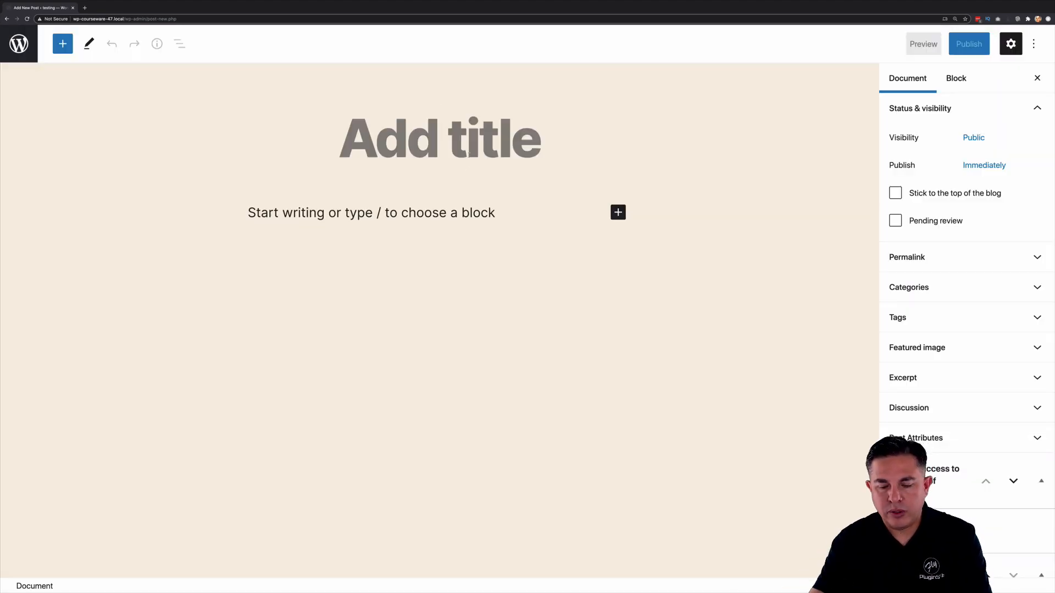
text(P)
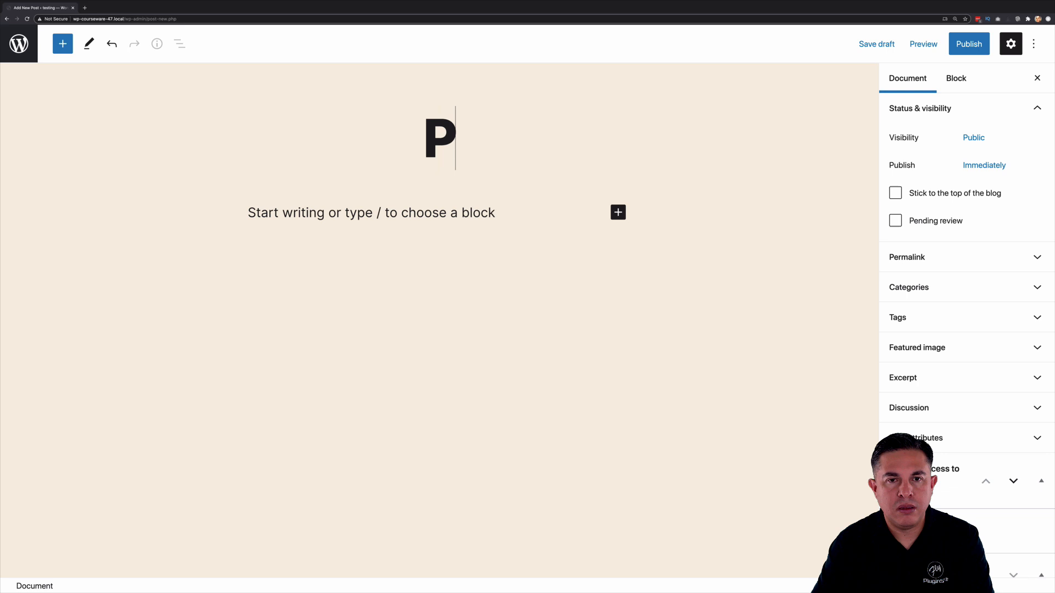
text(ost Premium)
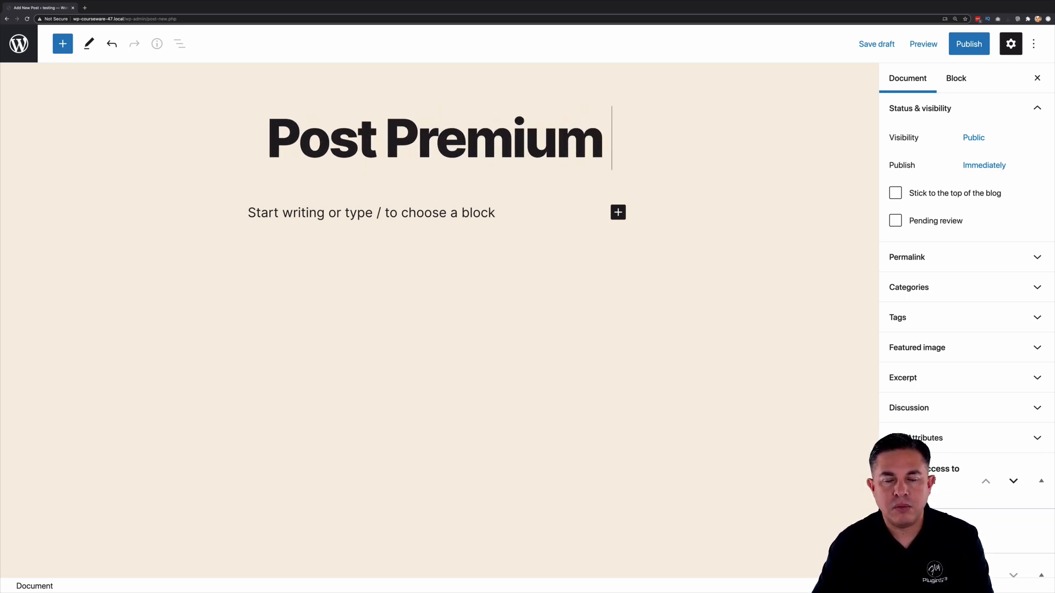
text(Content)
click(428, 212)
text(H)
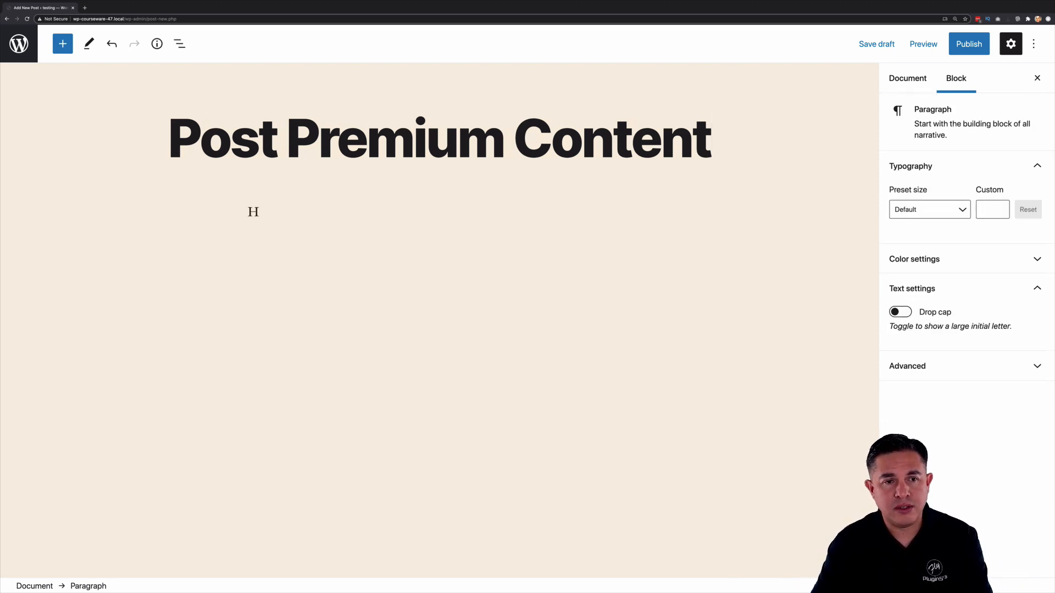
text(Private)
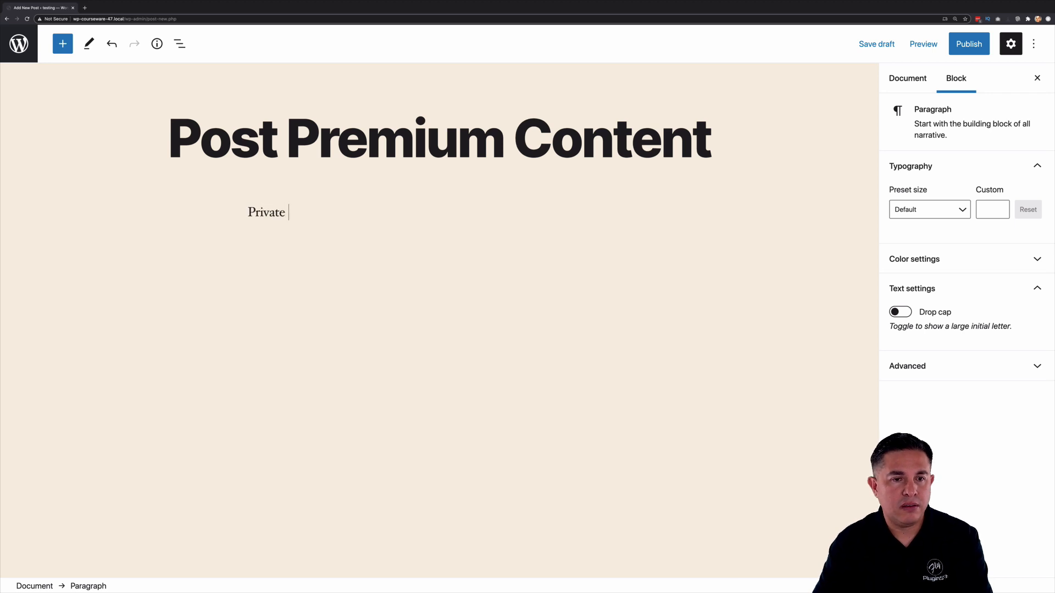
text(content)
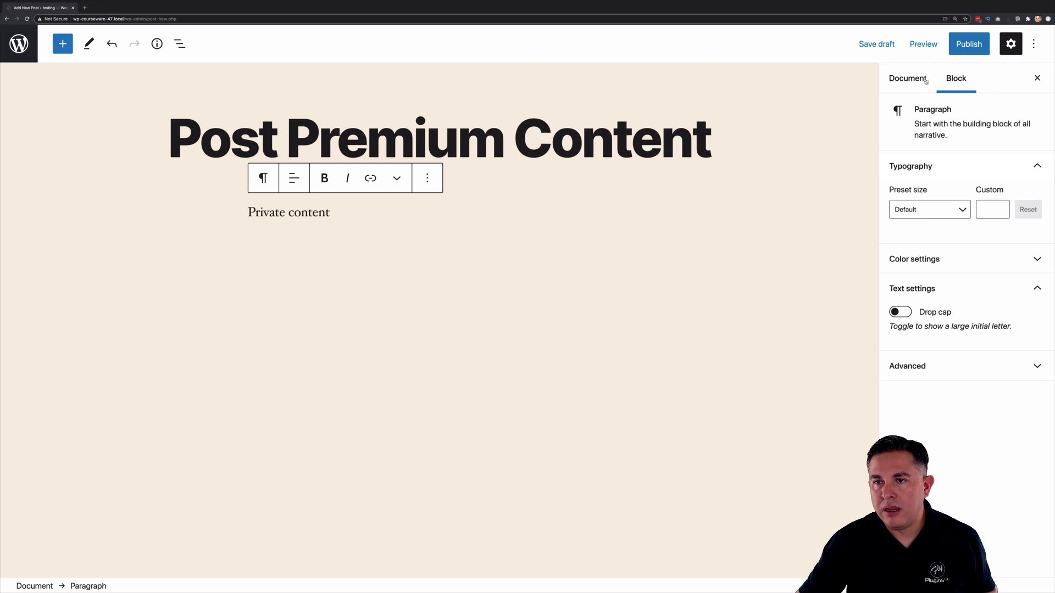
Restrict the post to Course A members in Document settings and publish it.
click(908, 78)
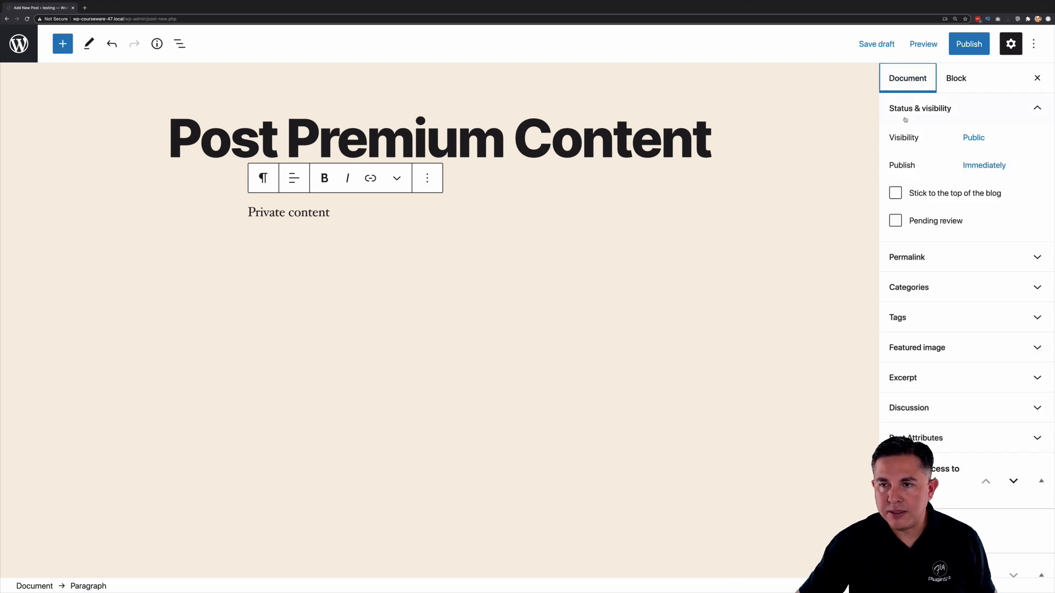
scroll(down, 3)
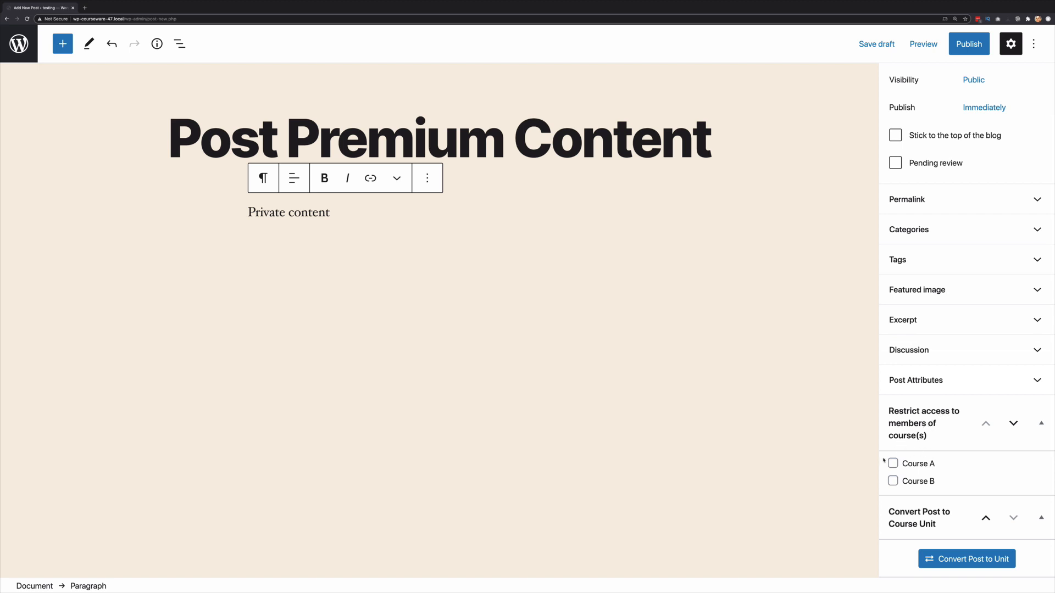
click(892, 463)
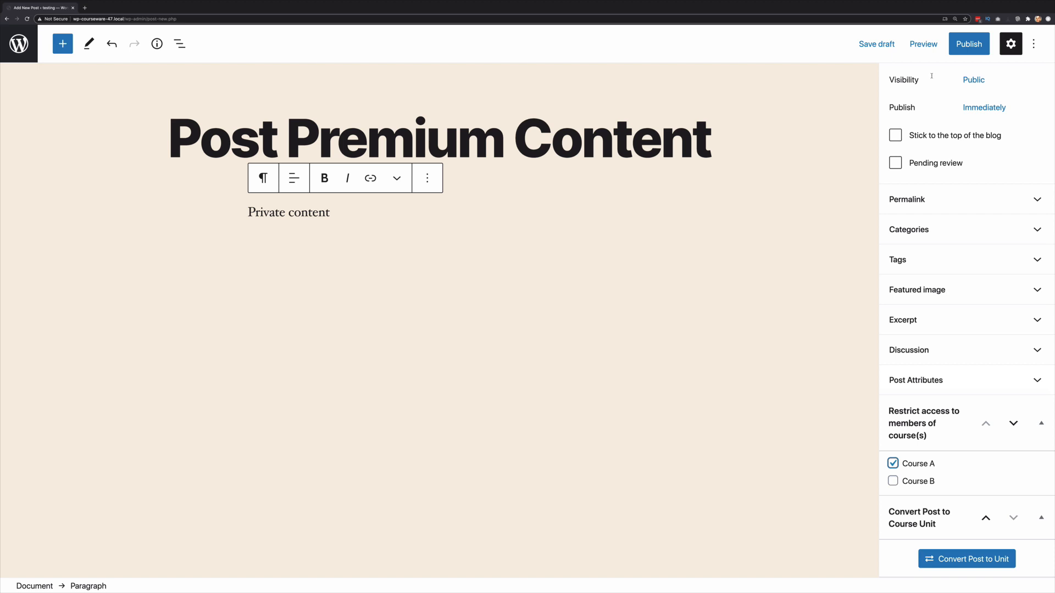
click(966, 43)
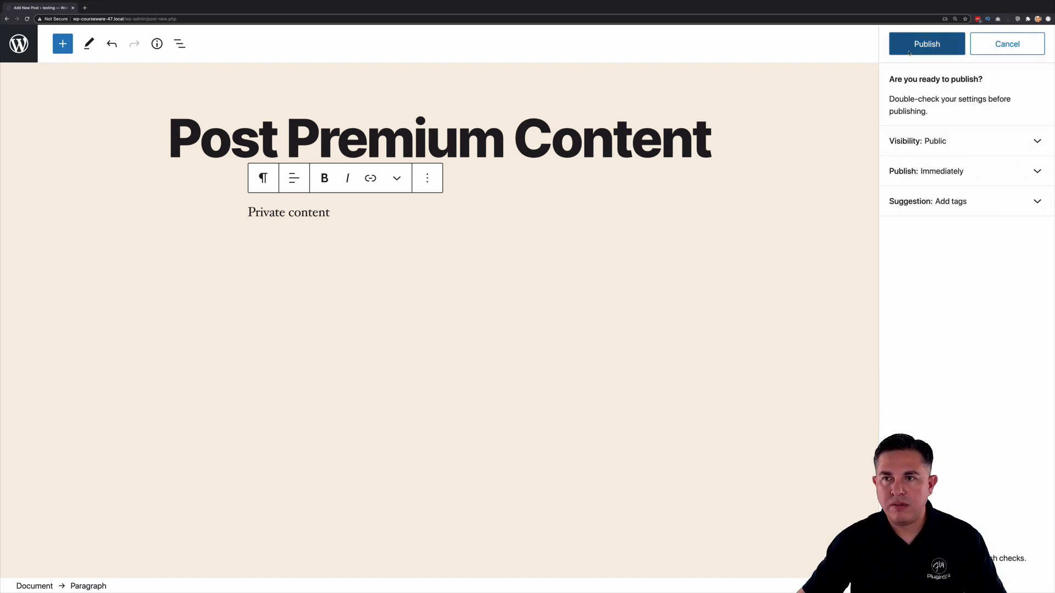
click(926, 44)
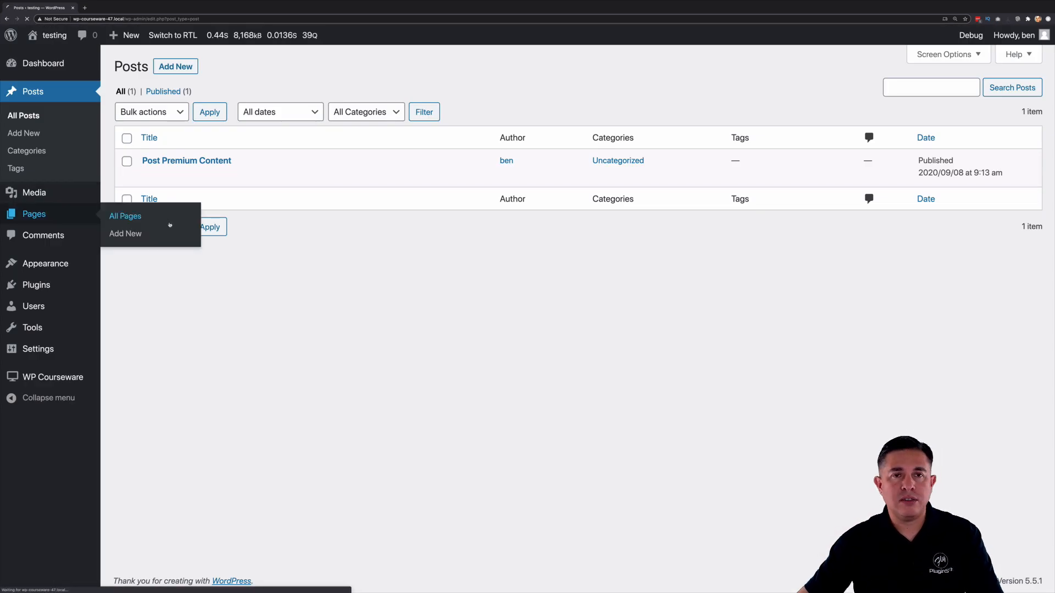
Start a new page from All Pages titled 'Page Premium Content'.
click(125, 216)
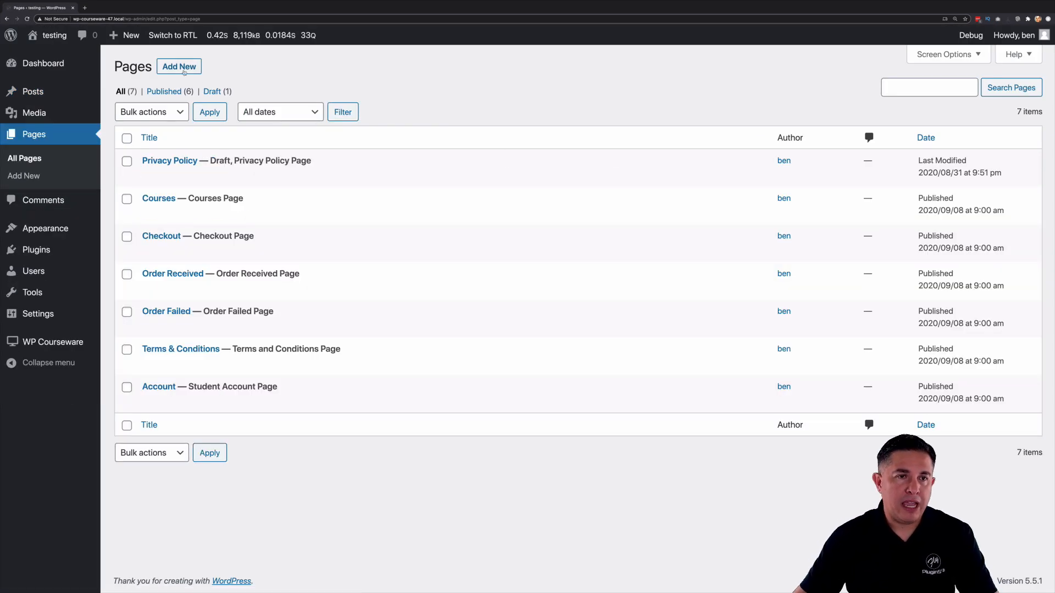
click(179, 66)
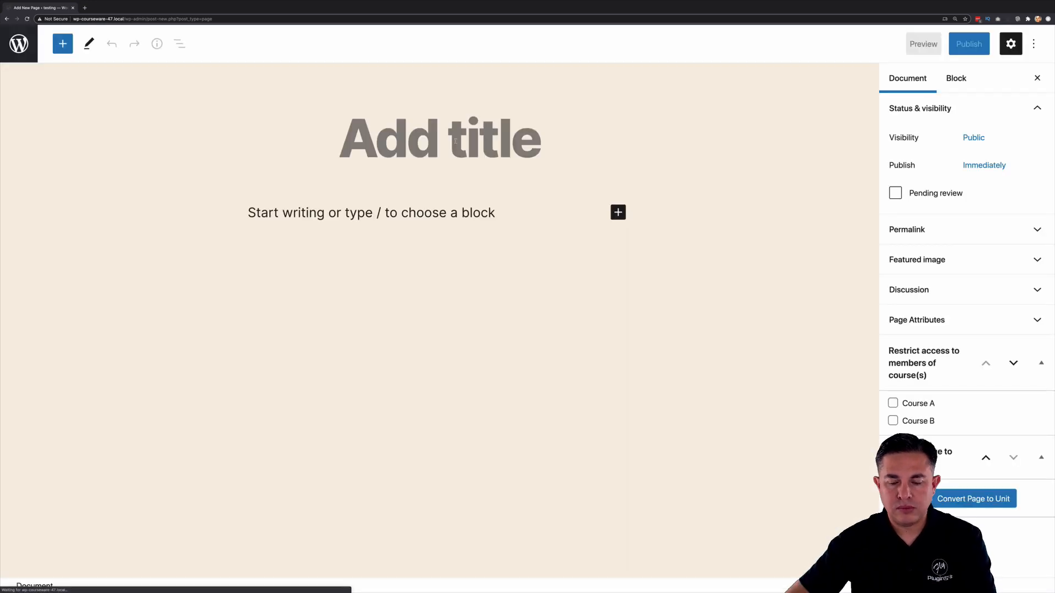
text(Page P)
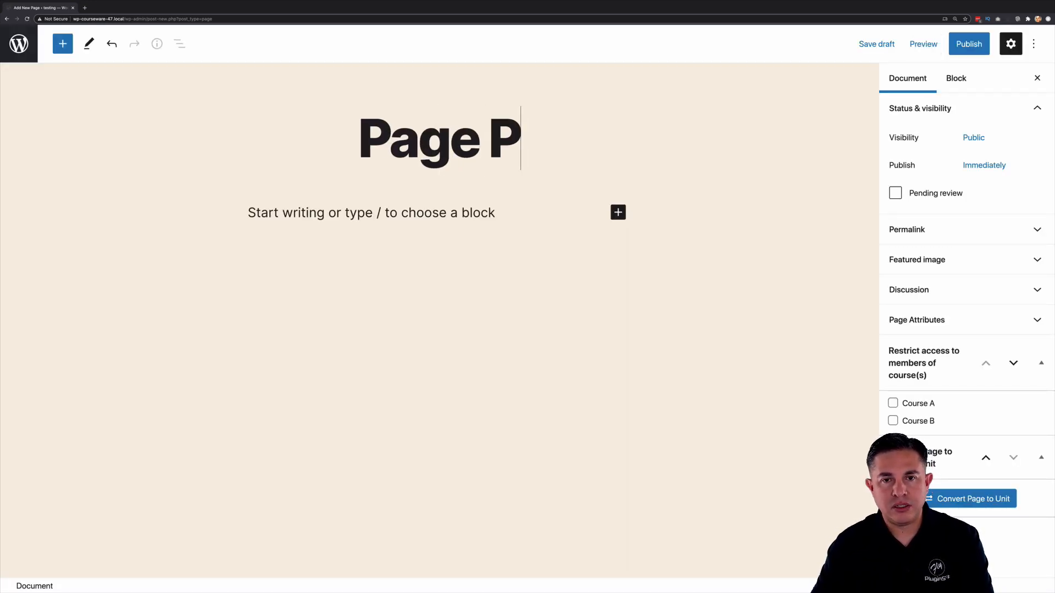
text(remium Content)
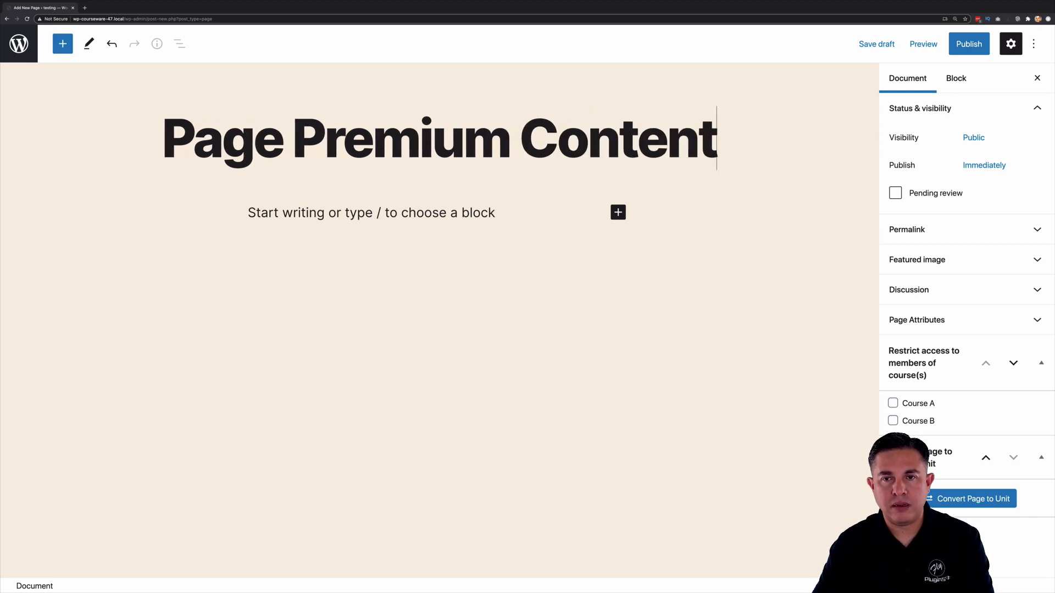
Write 'Private Content' in the page's first paragraph block.
click(370, 212)
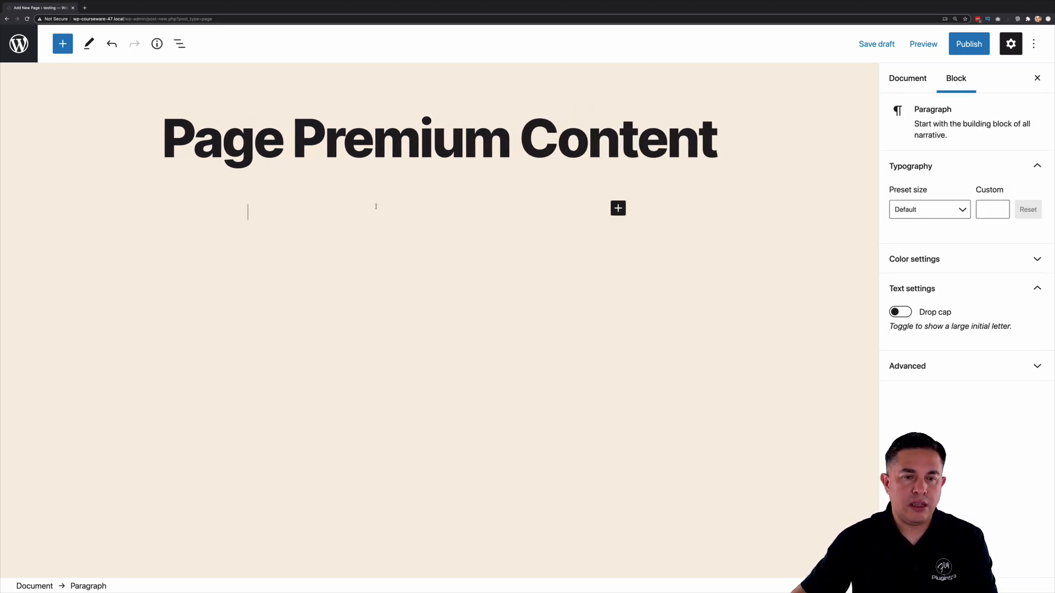
text(Private)
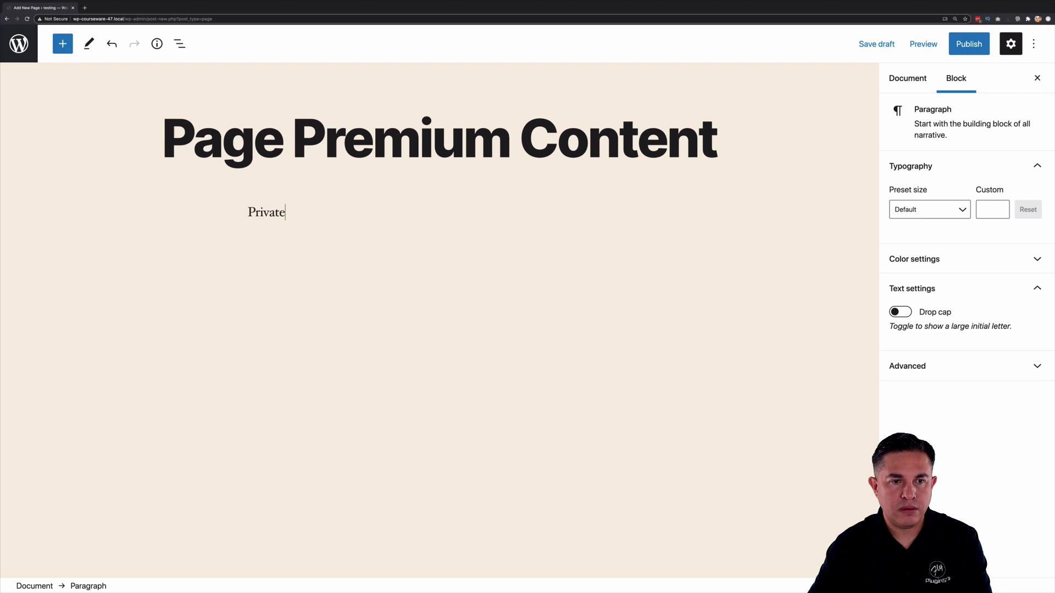
text(Content)
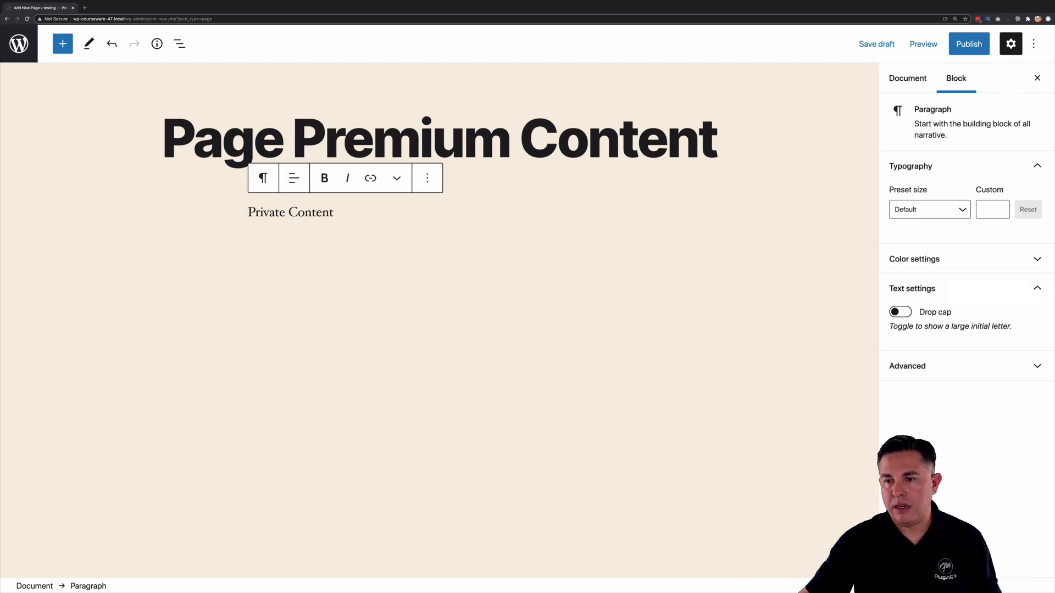
Publish 'Page Premium Content' from Document settings and close the publish summary.
click(906, 78)
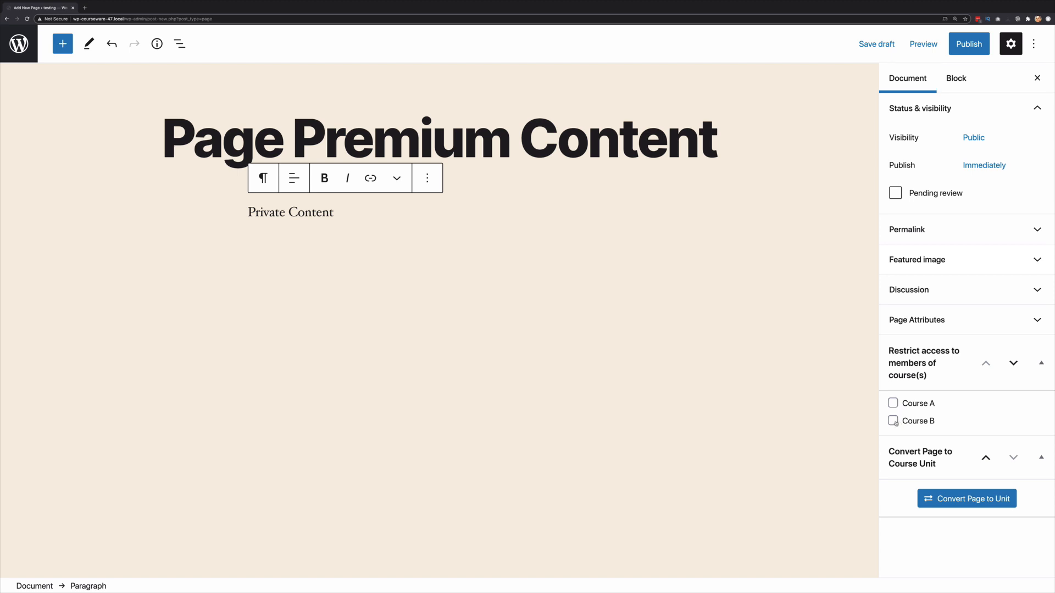
click(968, 44)
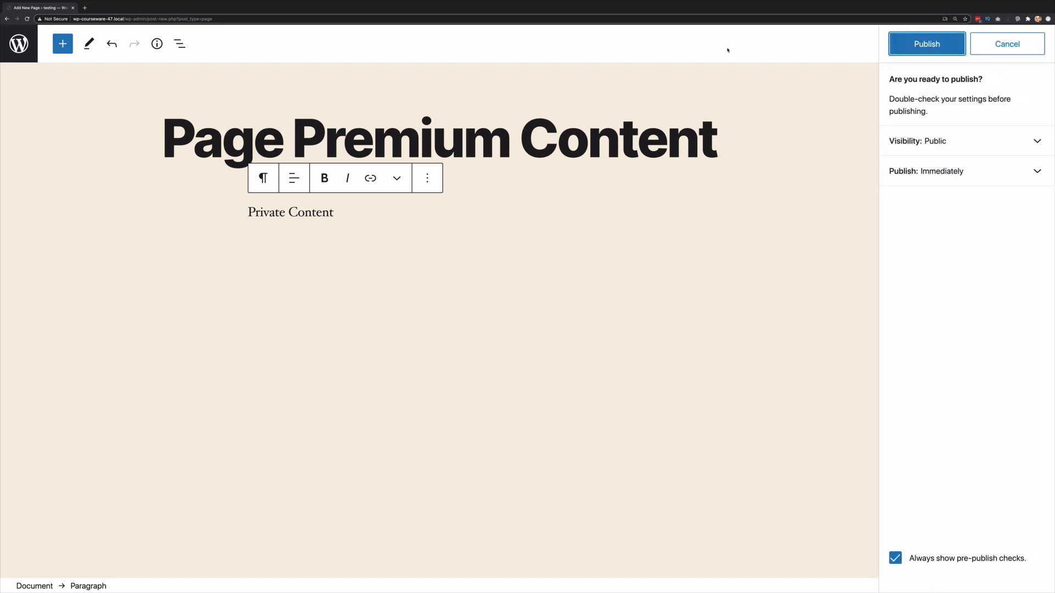
click(925, 44)
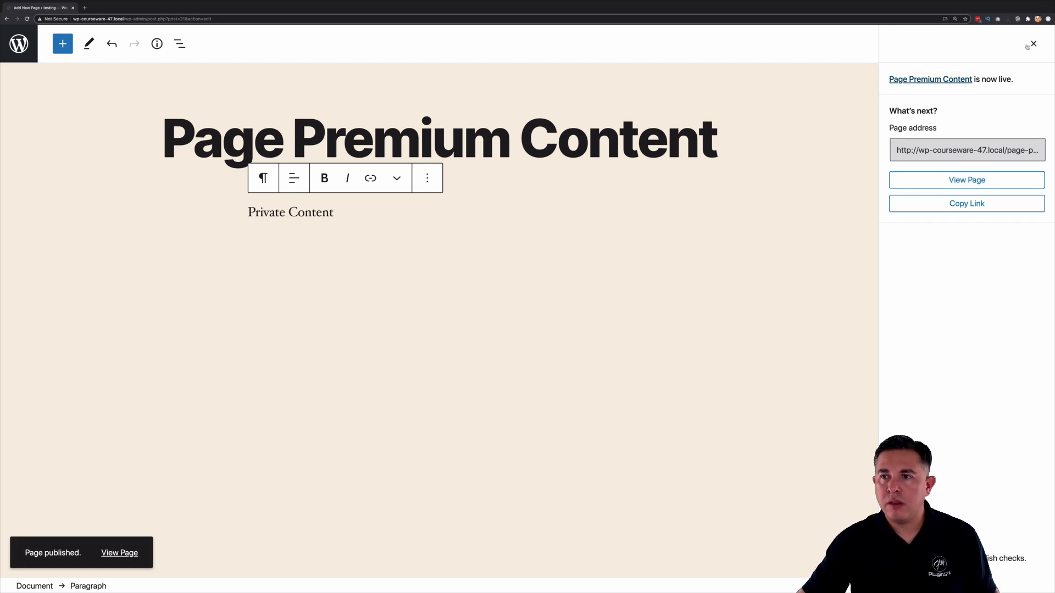
click(1032, 44)
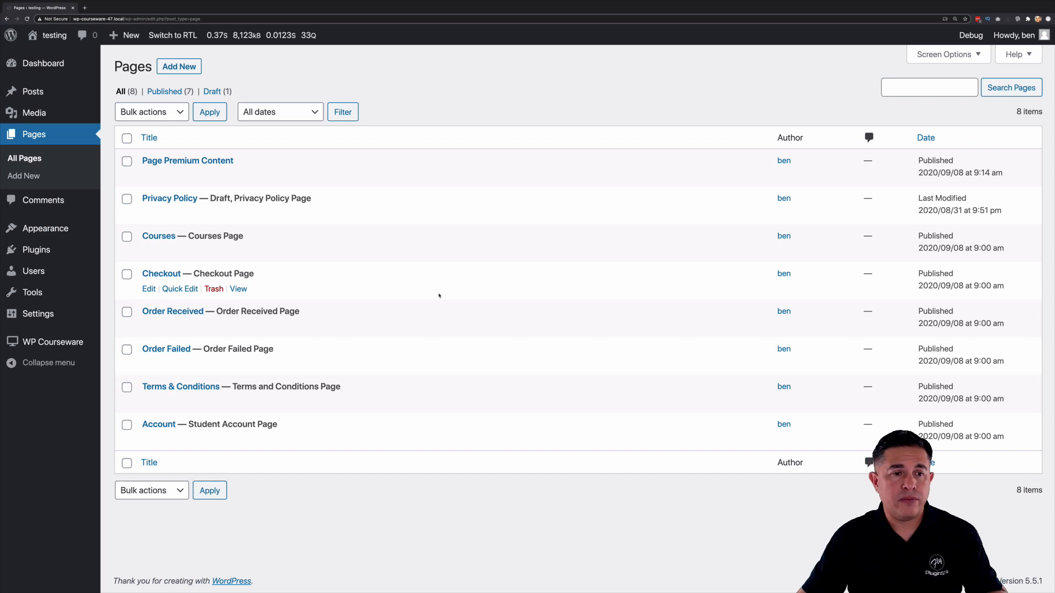
mouse_move(478, 279)
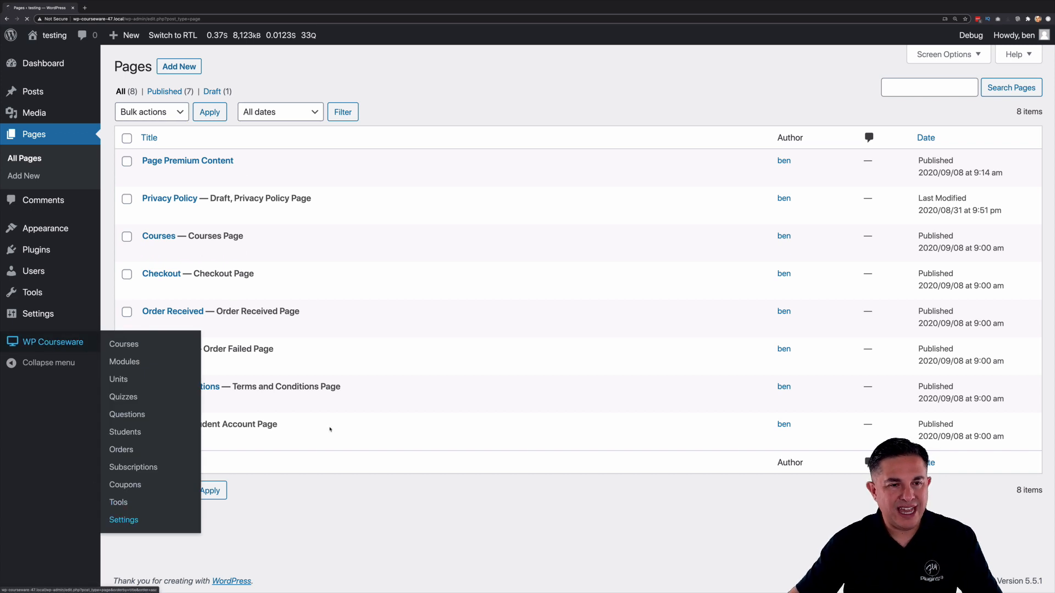
View the Logged-In Users and Everyone Else membership restriction messages in WP Courseware settings.
click(123, 520)
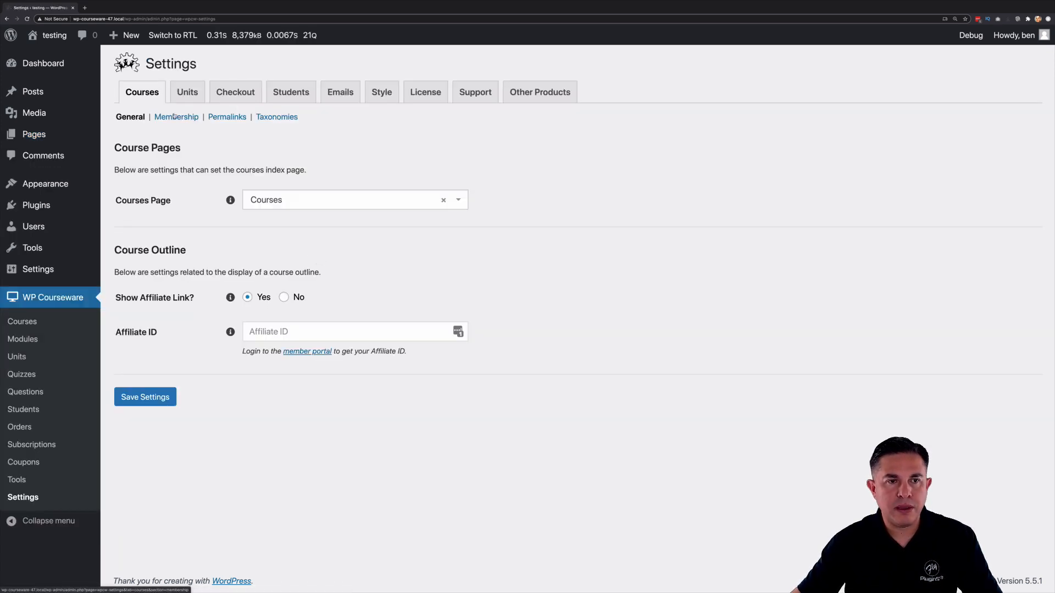
click(176, 117)
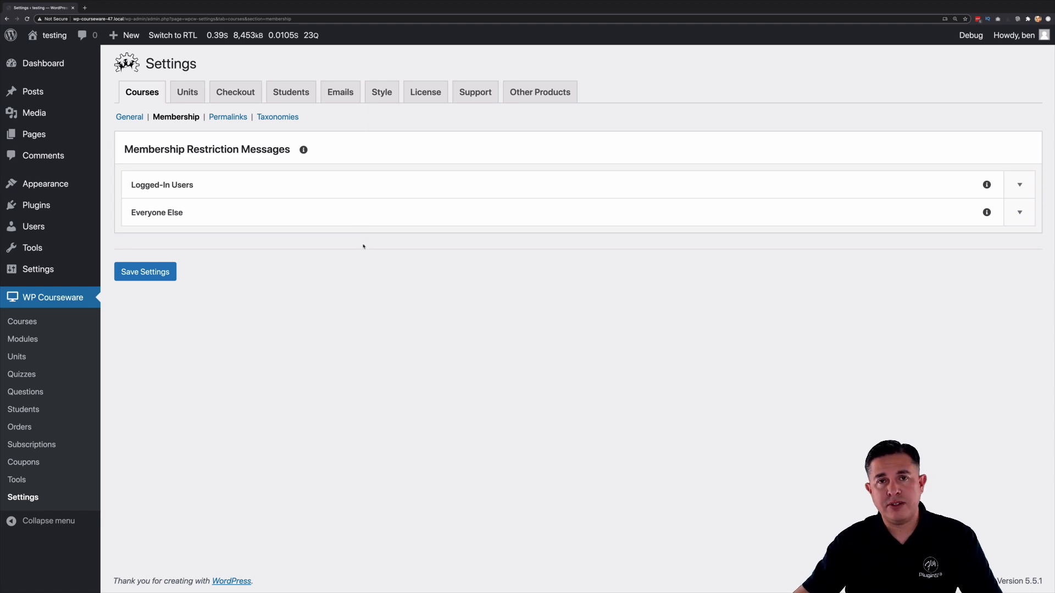
mouse_move(355, 240)
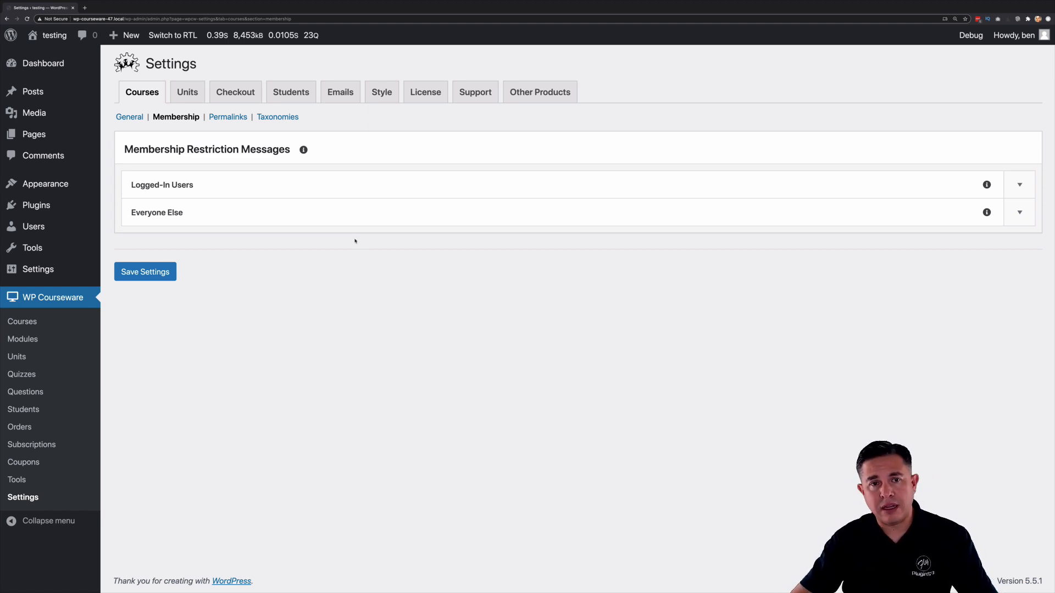
click(1018, 185)
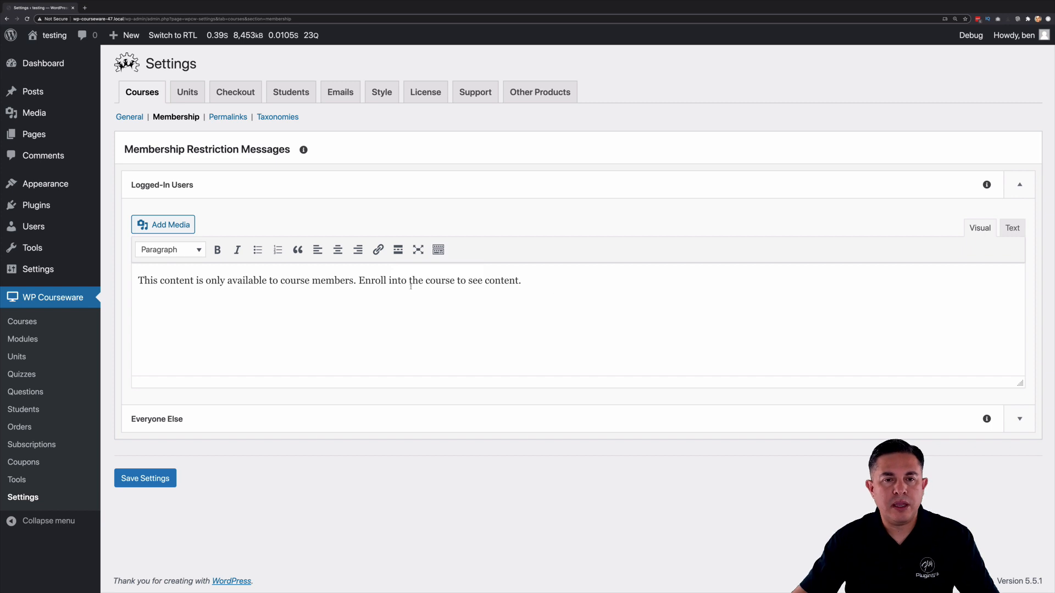
click(1018, 185)
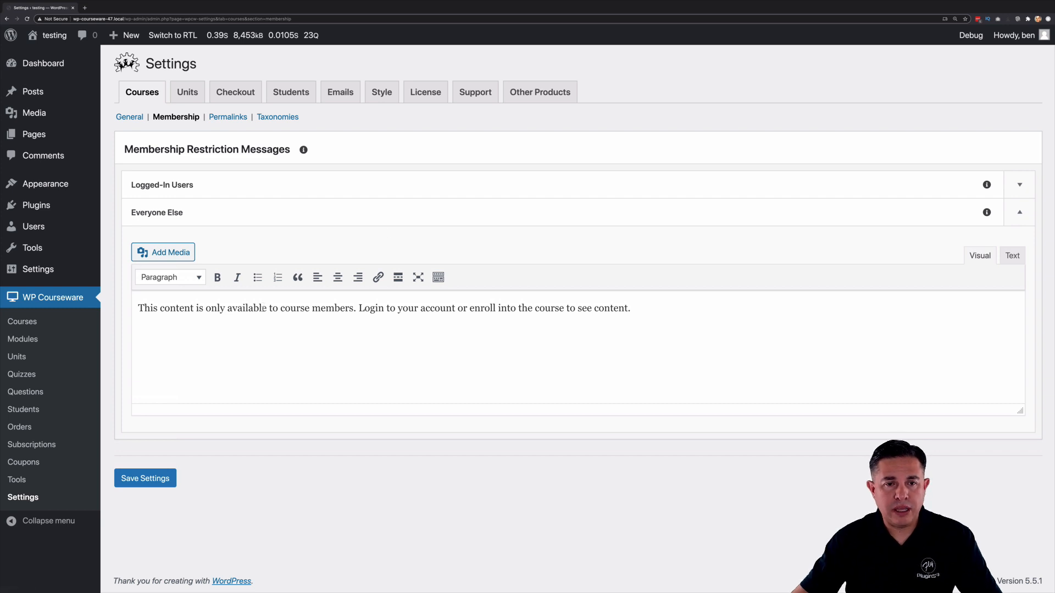
mouse_move(315, 219)
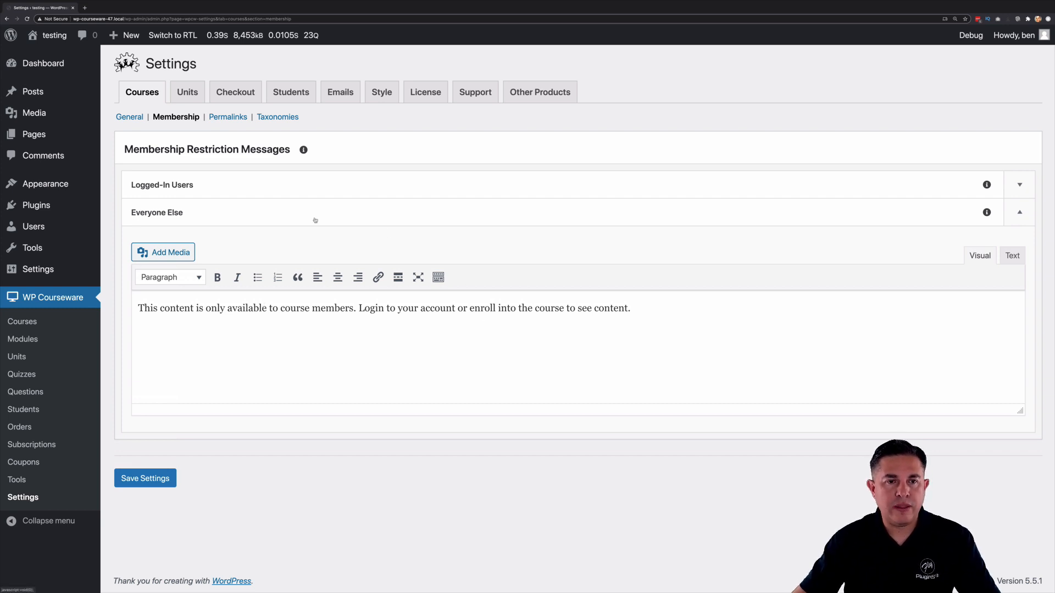
click(1018, 212)
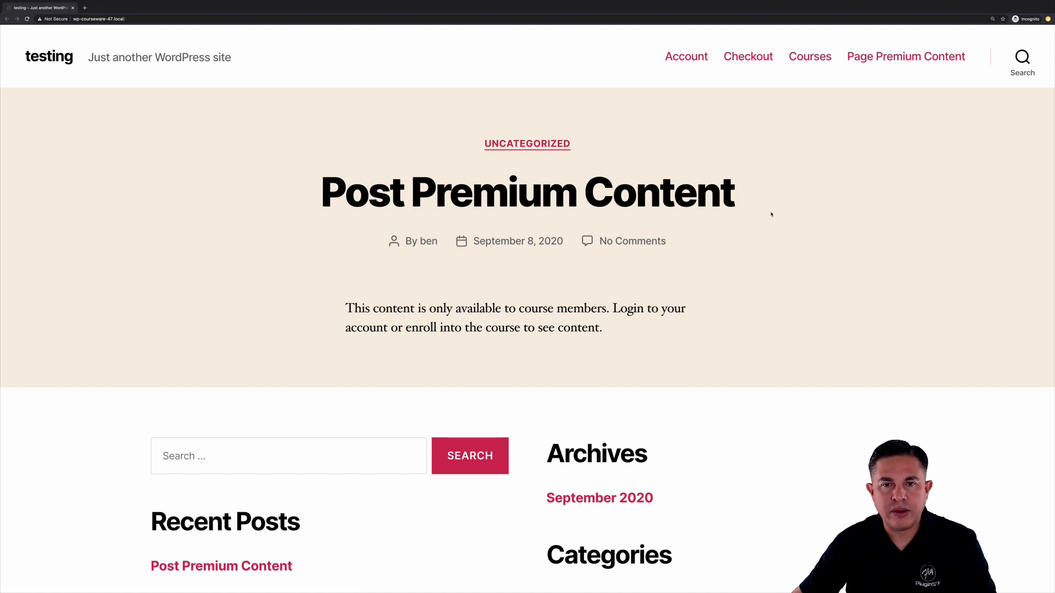
mouse_move(364, 202)
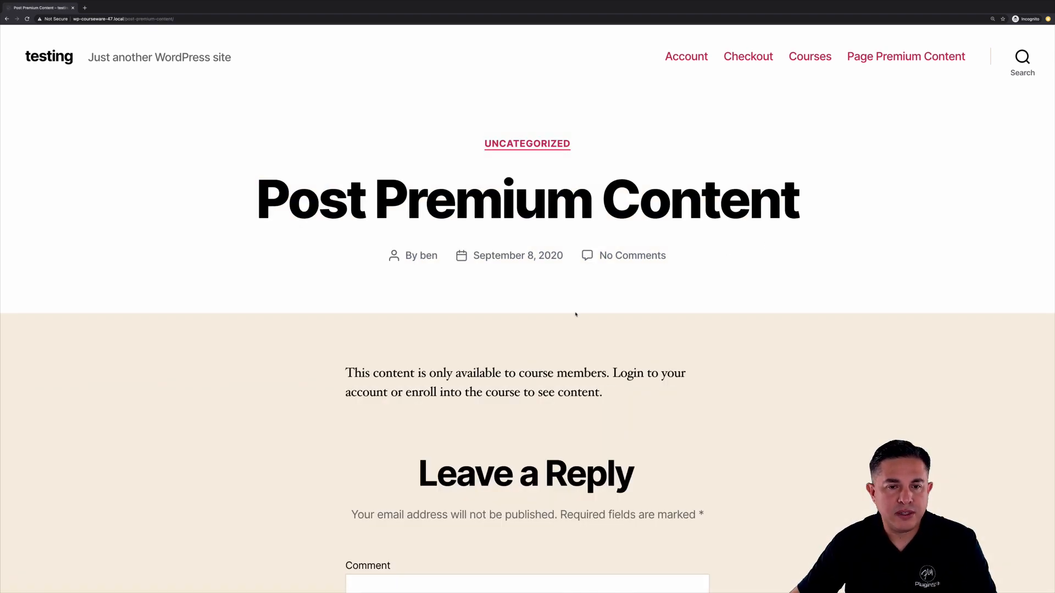
mouse_move(107, 88)
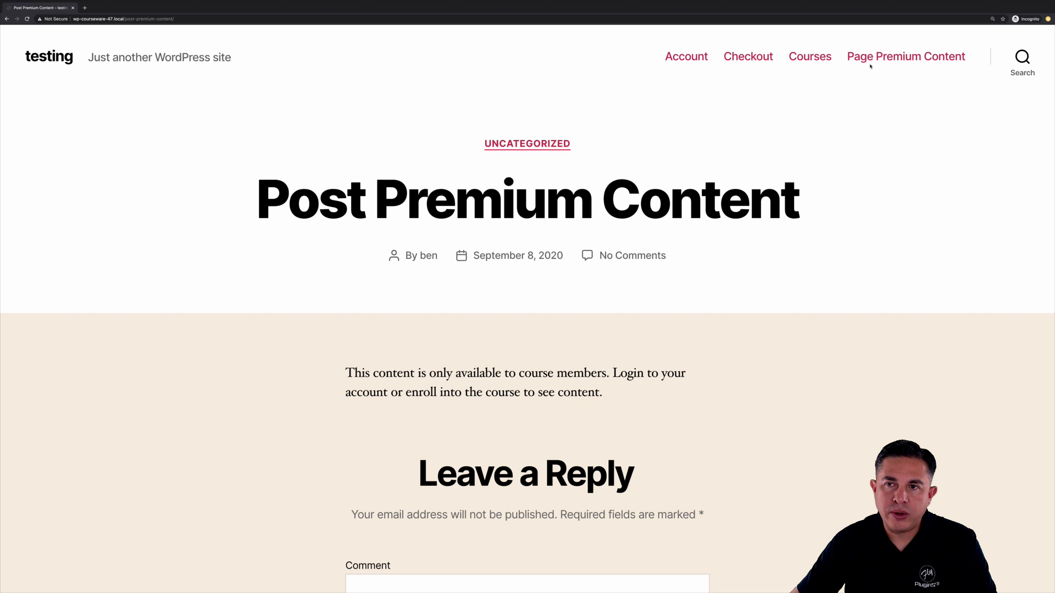
View 'Page Premium Content' as a logged-out visitor to see the login-or-enroll message.
click(906, 56)
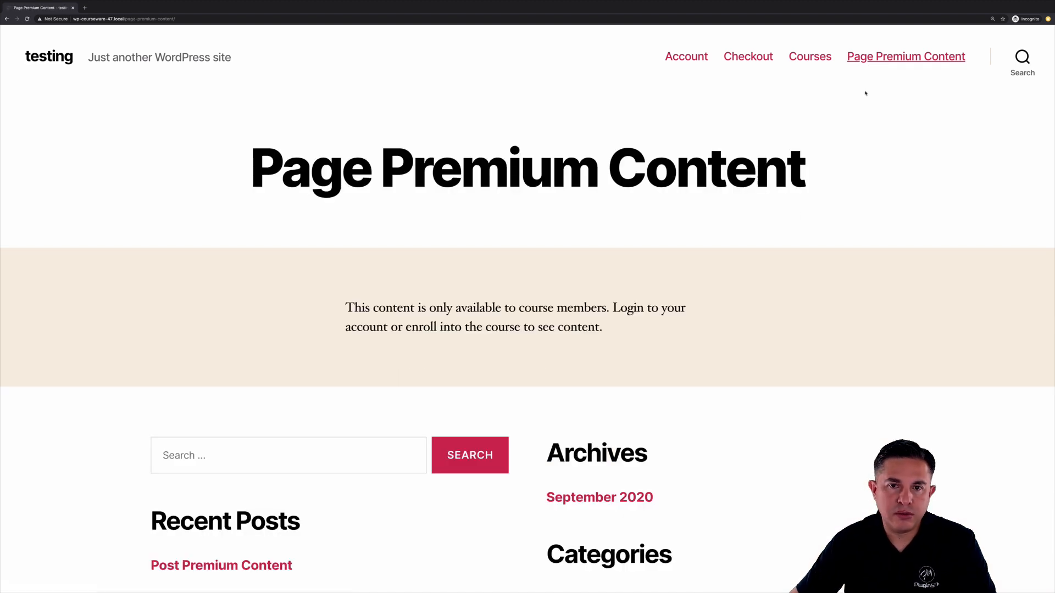
mouse_move(622, 219)
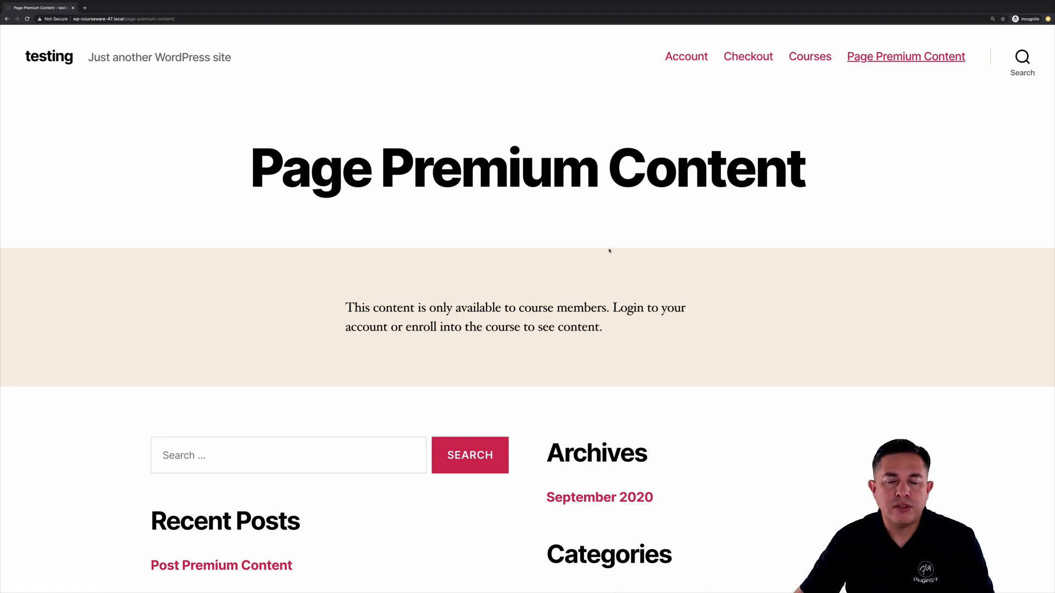
mouse_move(612, 279)
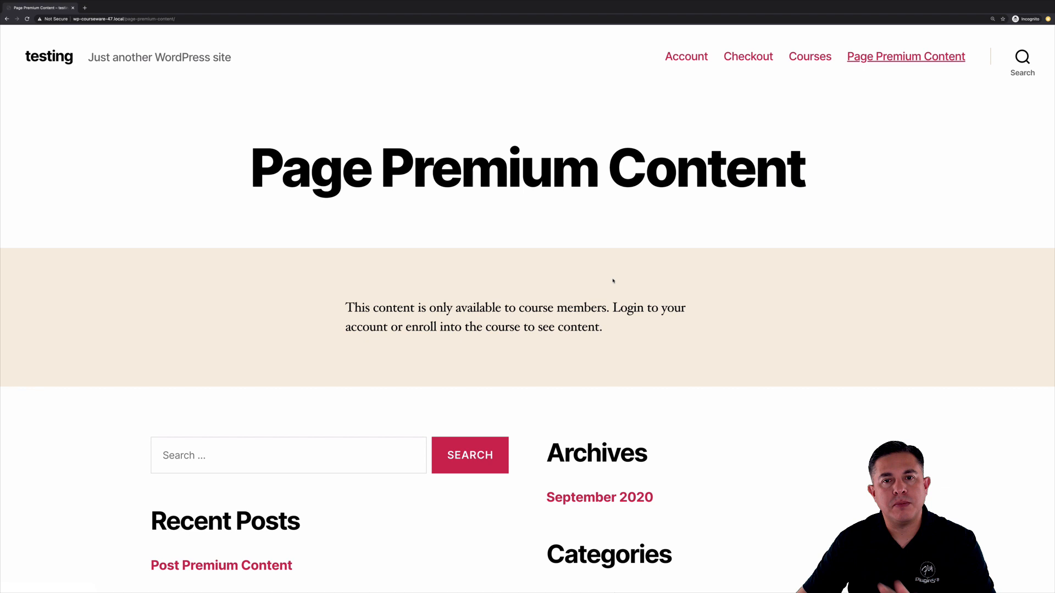
mouse_move(625, 277)
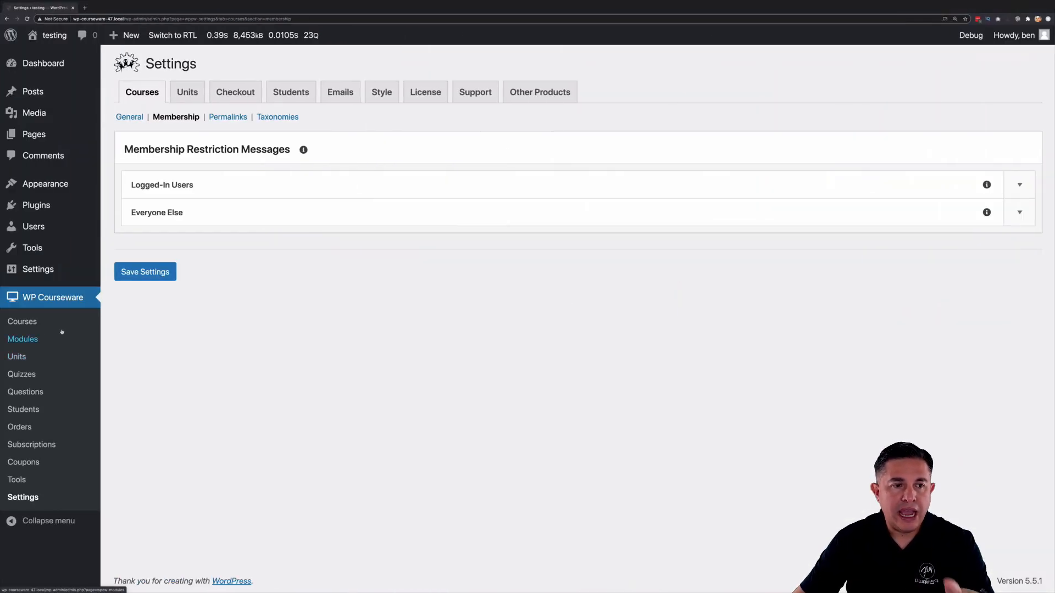
Visit the live site as the enrolled admin and view the premium post and page's private content.
click(22, 321)
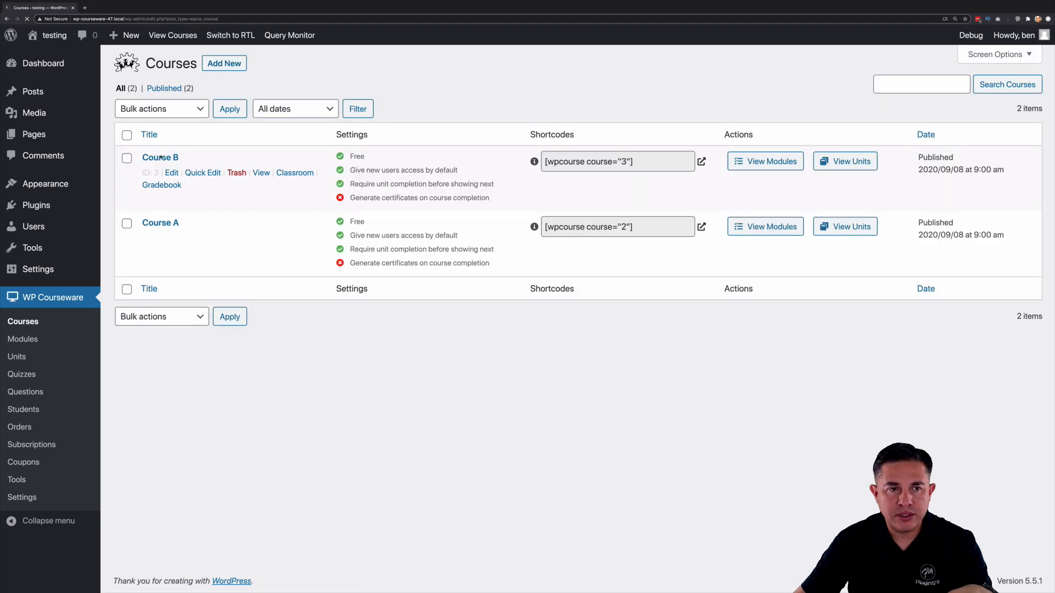
mouse_move(55, 35)
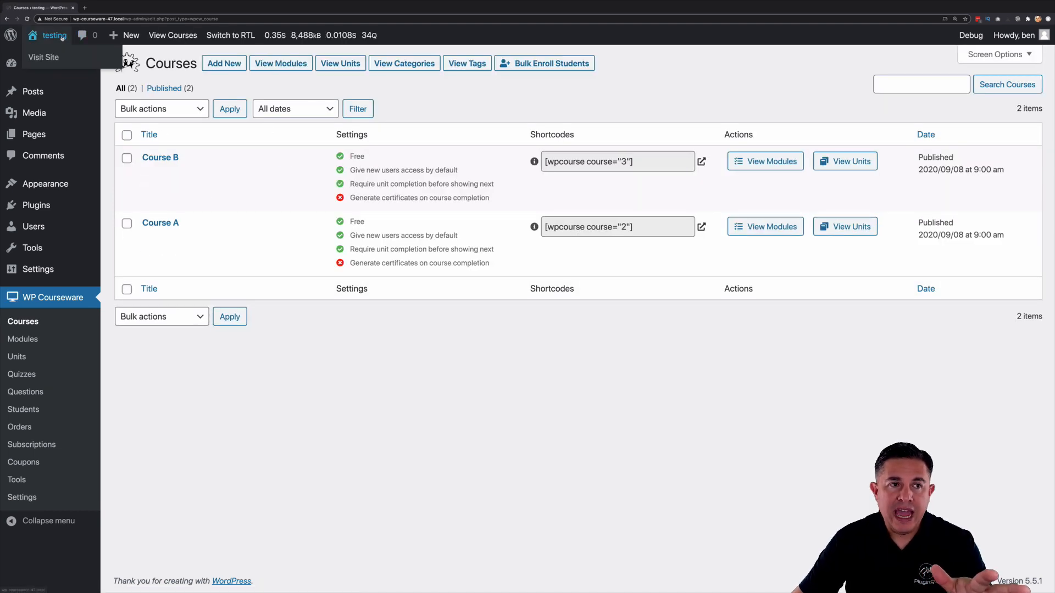
click(42, 57)
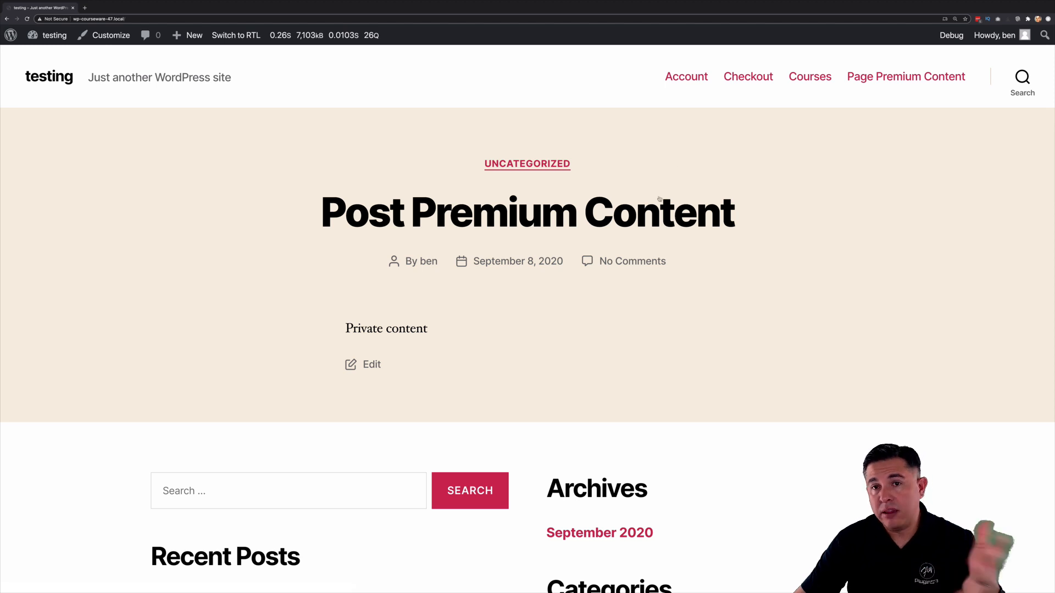
mouse_move(390, 344)
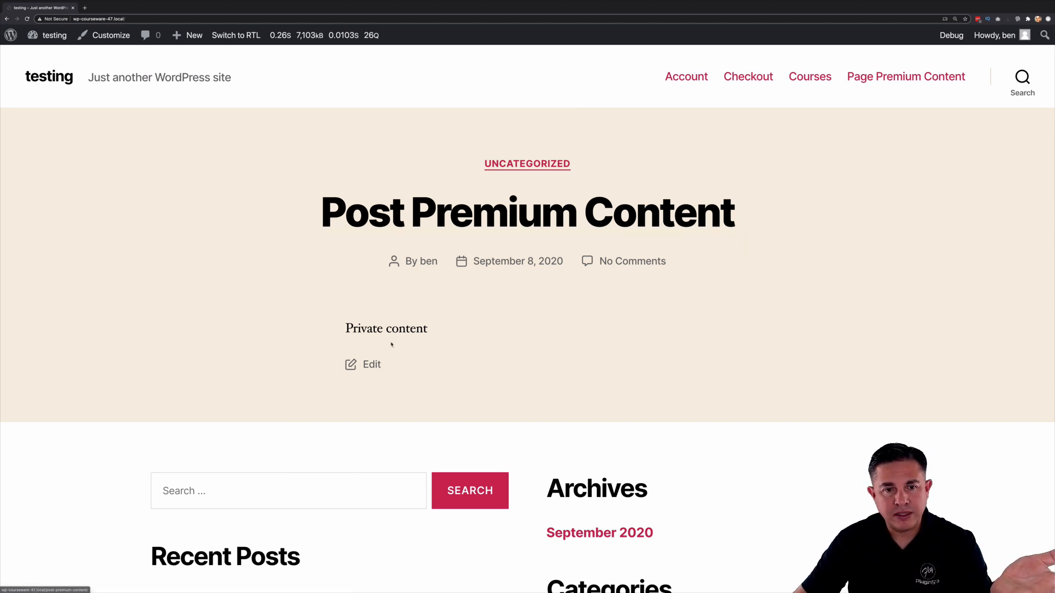
double_click(386, 329)
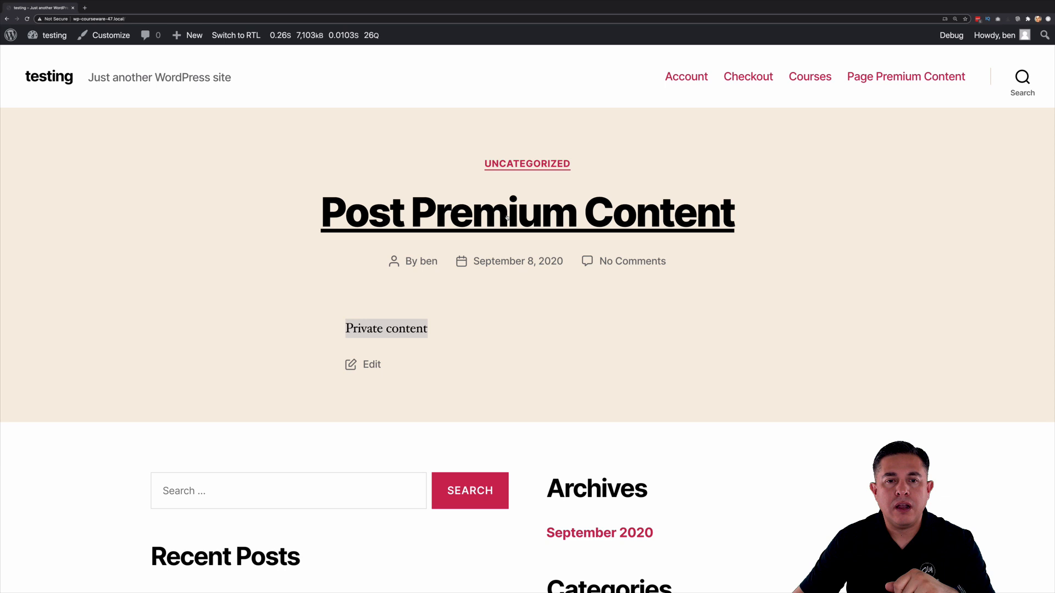
click(526, 214)
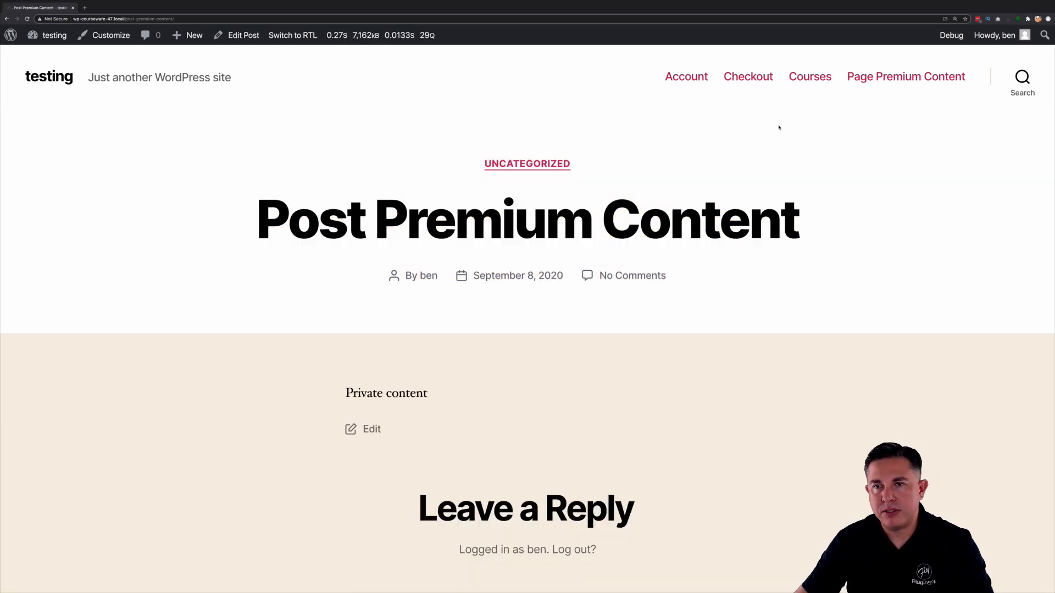
click(904, 76)
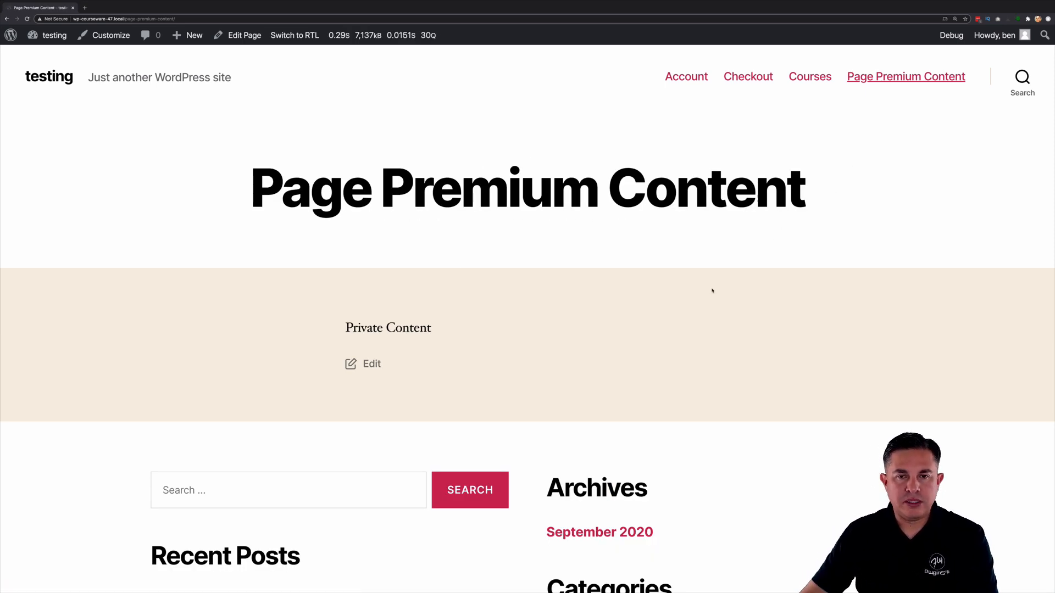
mouse_move(340, 146)
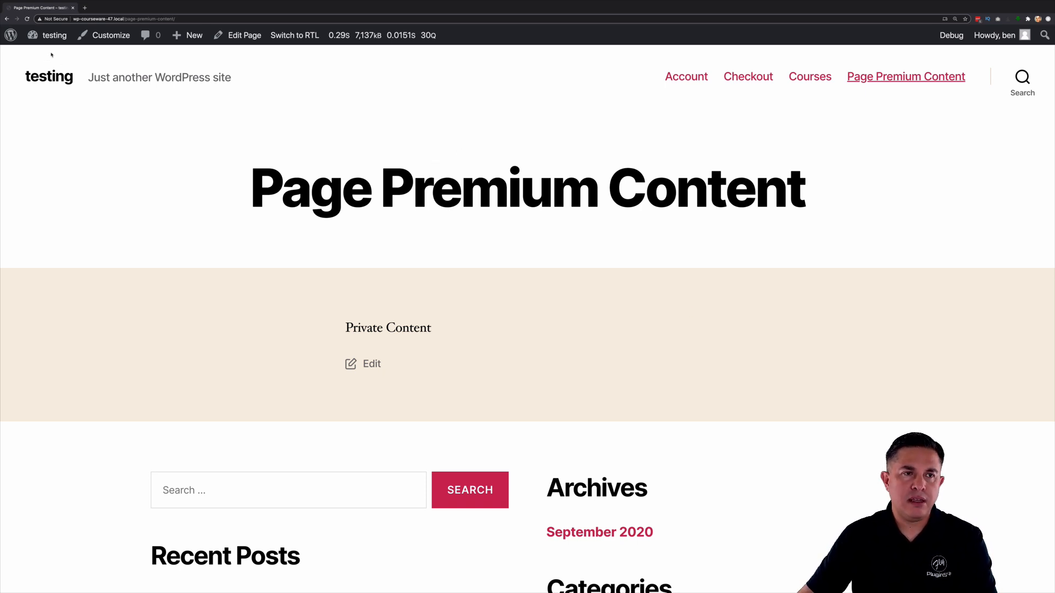
click(54, 35)
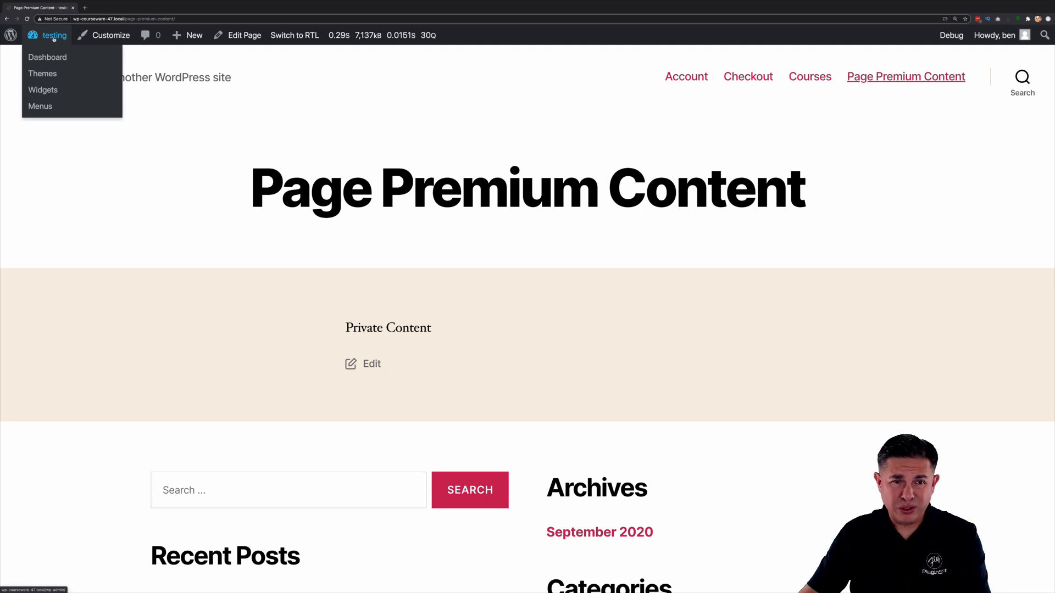
Revoke user ben's Course A and Course B access via Update Access and save.
click(47, 57)
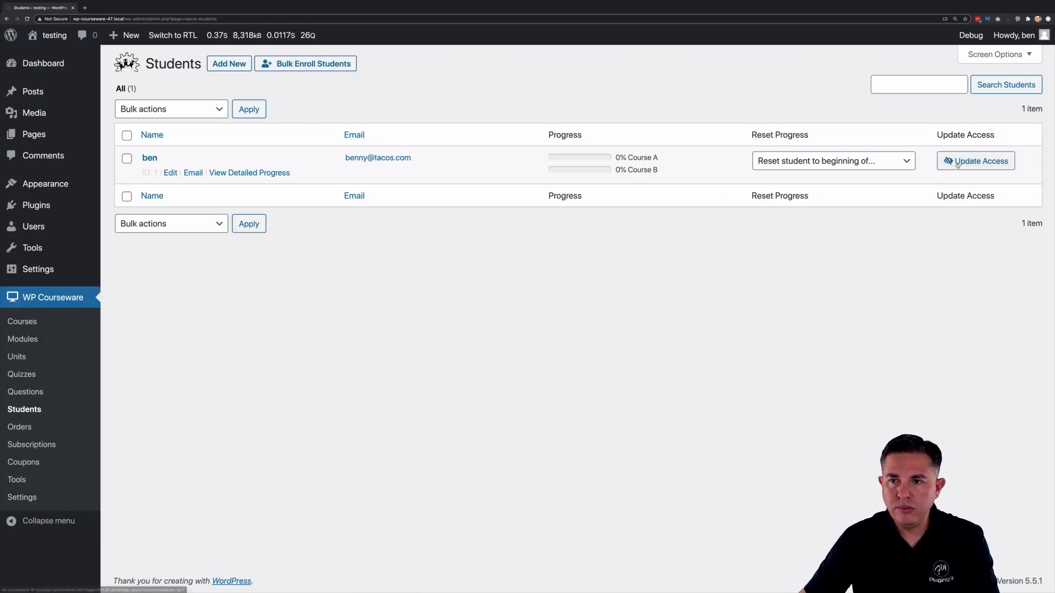
click(974, 160)
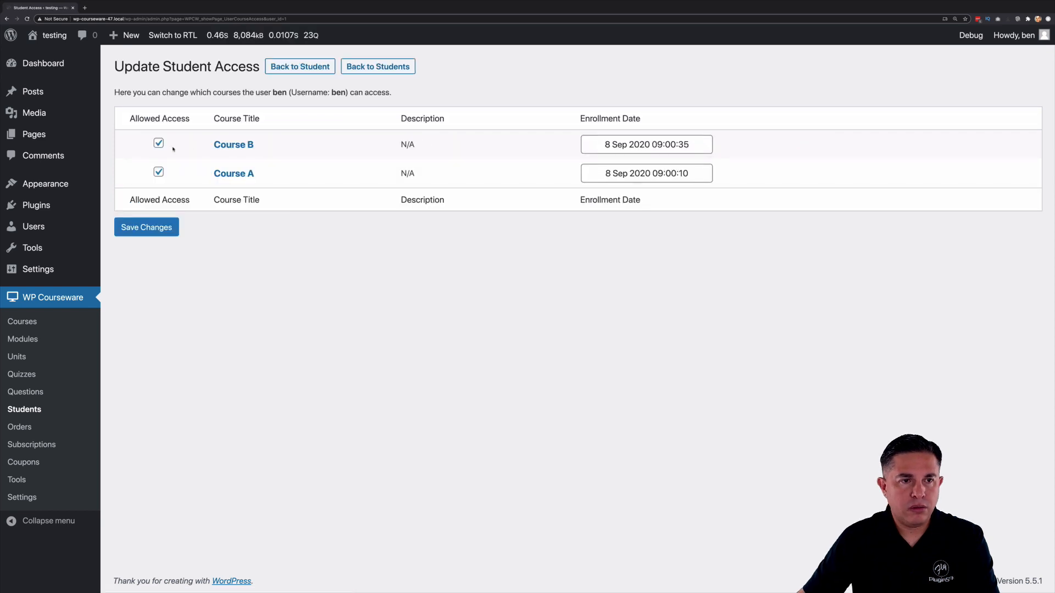
click(146, 226)
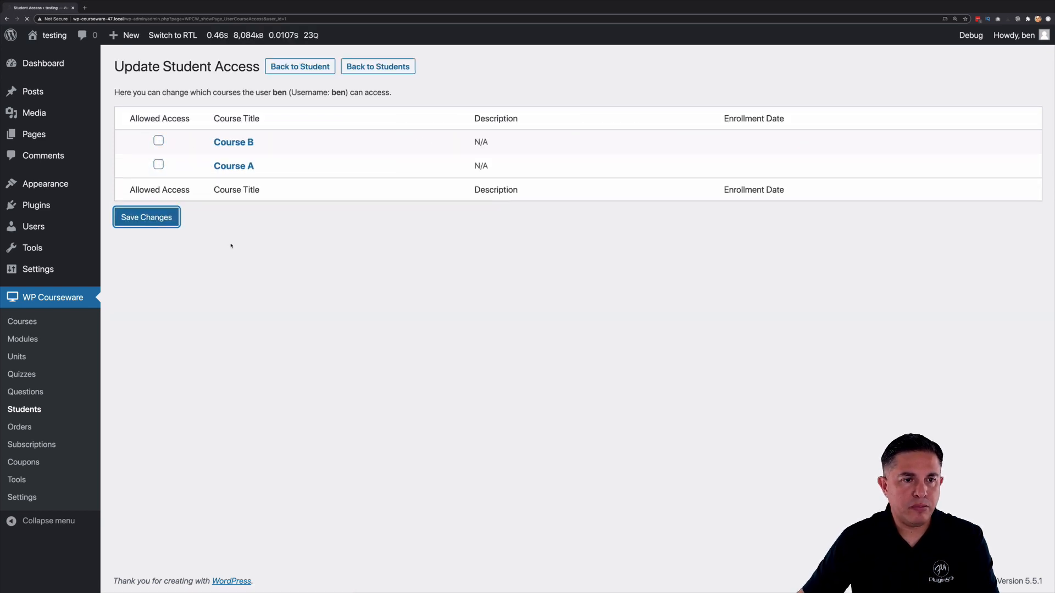
click(146, 216)
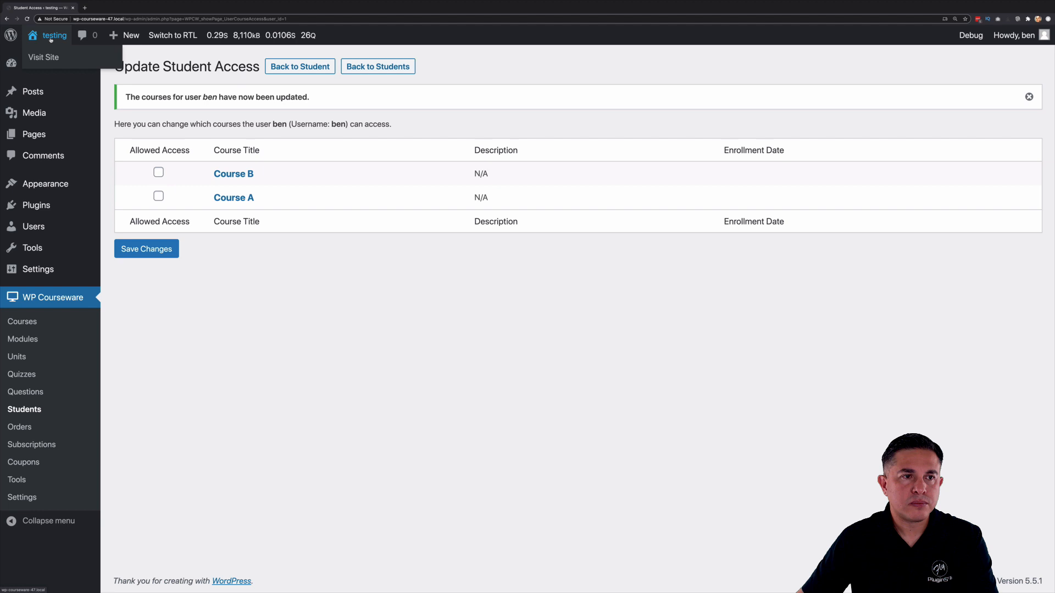
View the premium post as unenrolled ben versus the logged-out page, then return to the Dashboard.
click(42, 57)
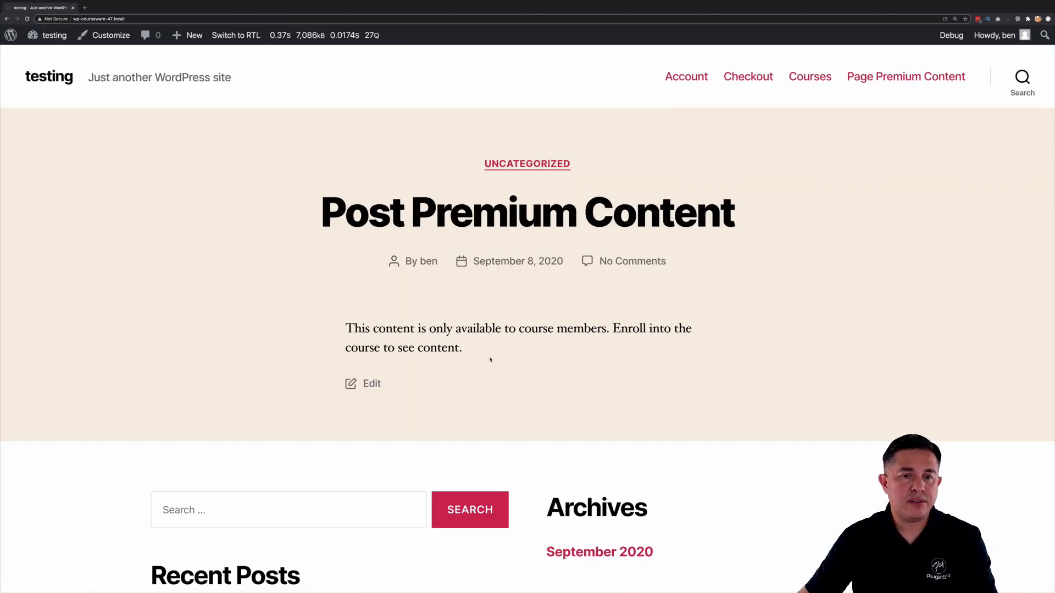
click(904, 76)
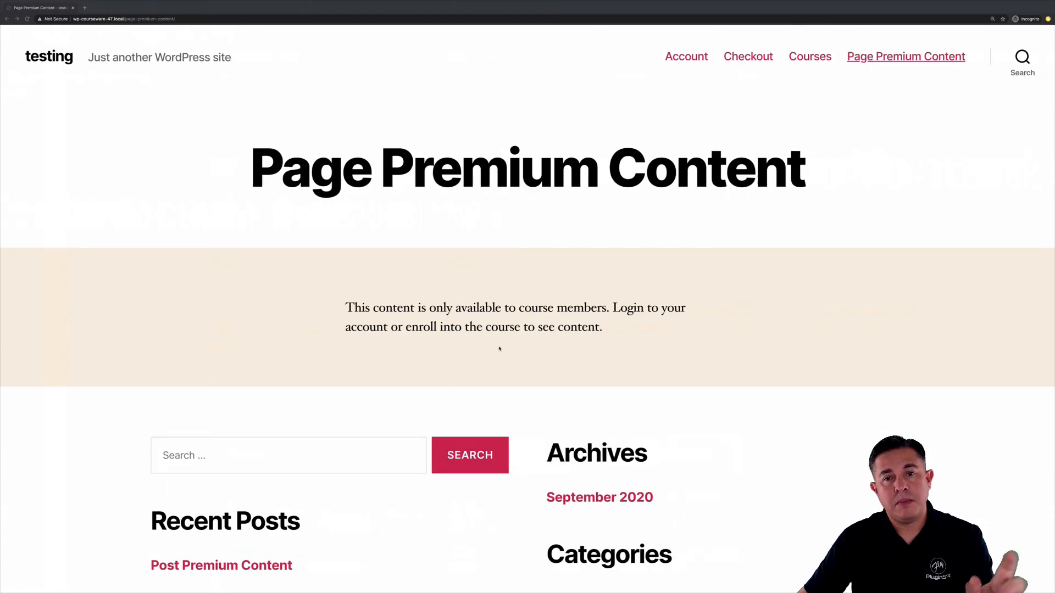
mouse_move(434, 230)
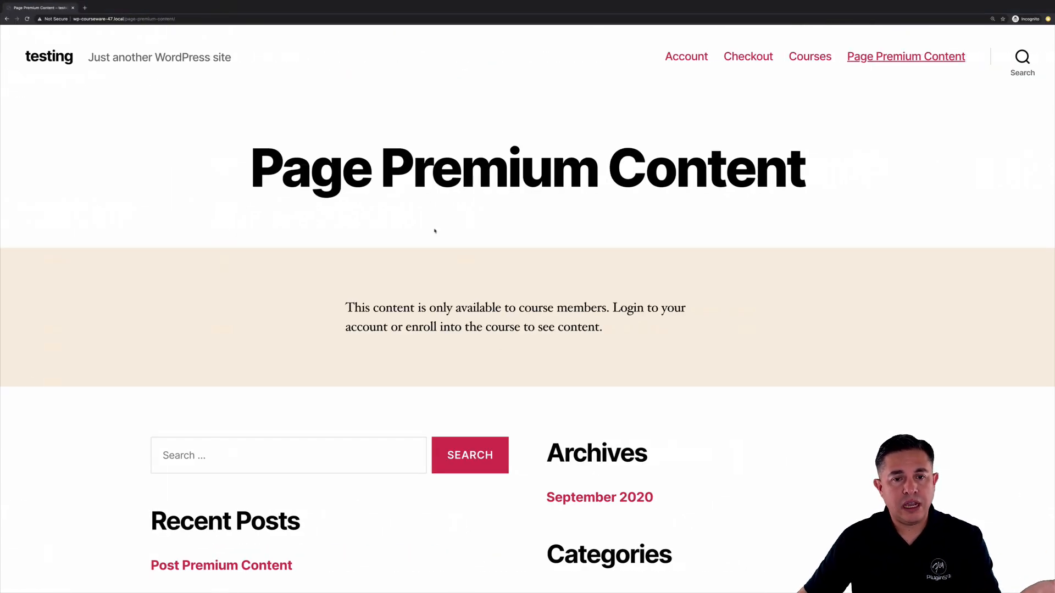
click(221, 564)
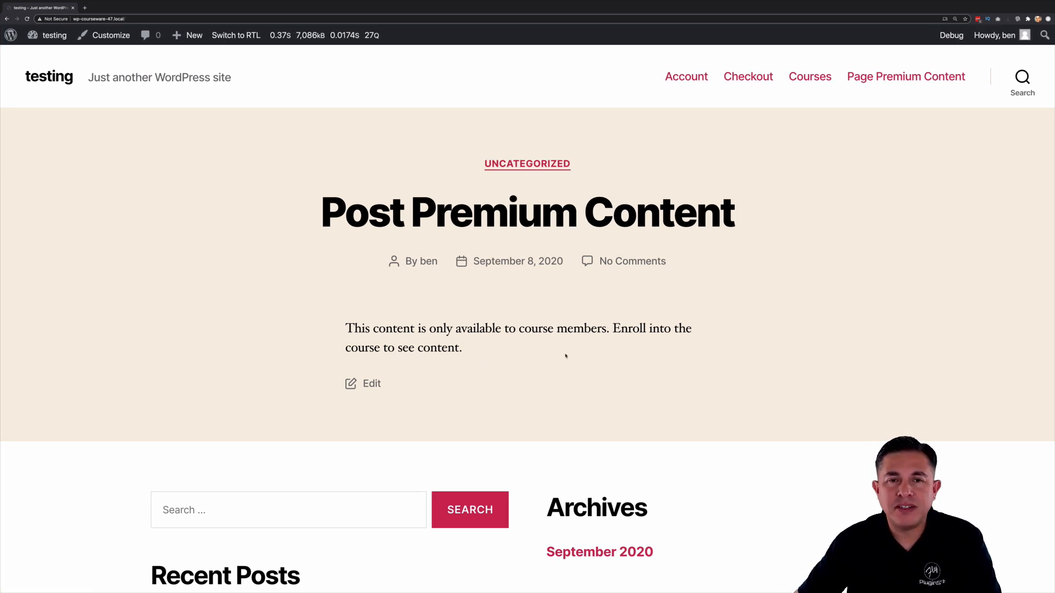
click(55, 35)
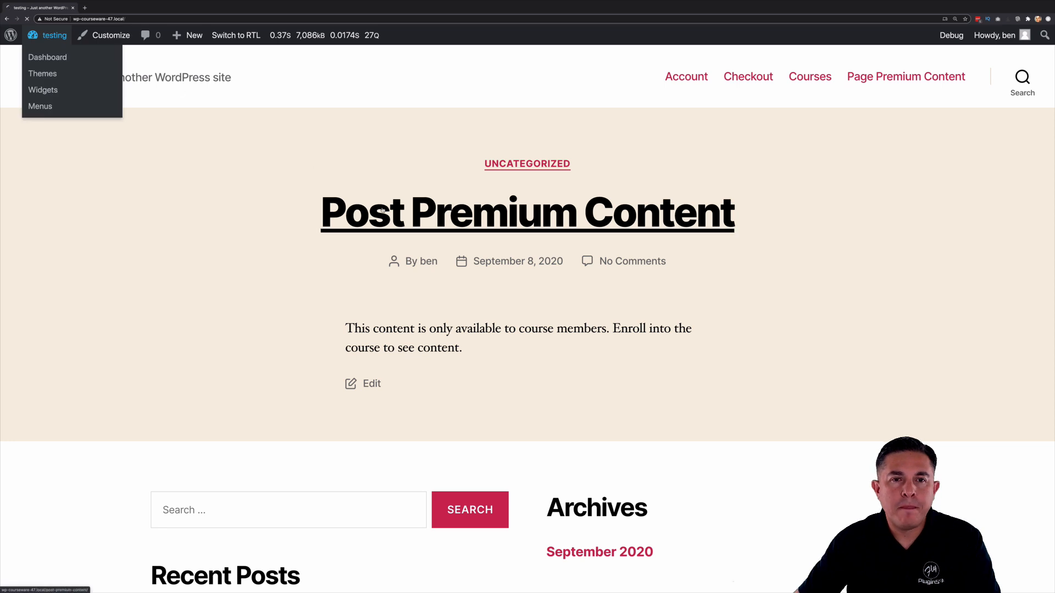
click(48, 57)
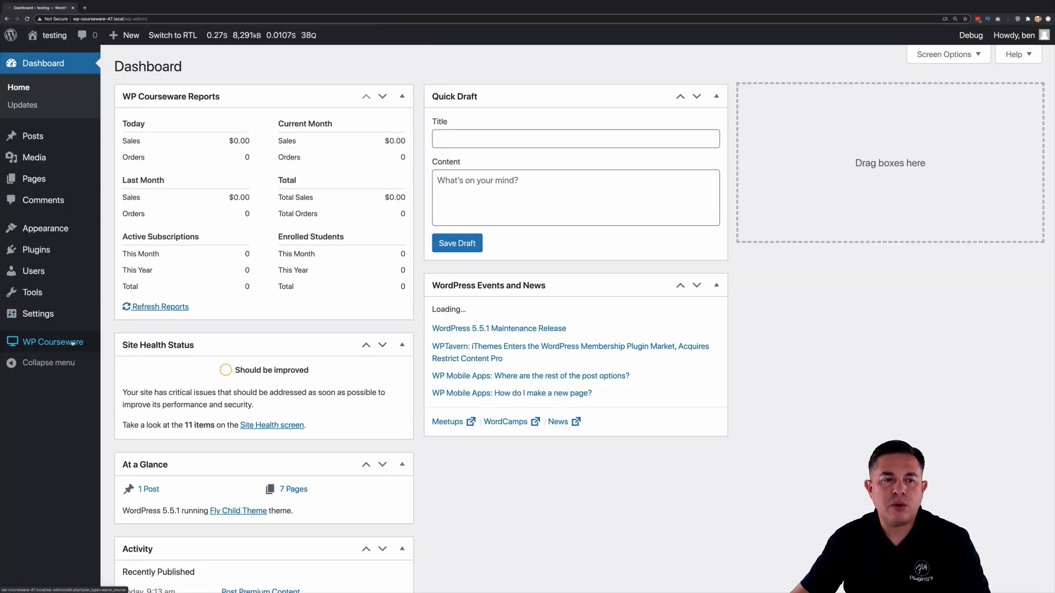